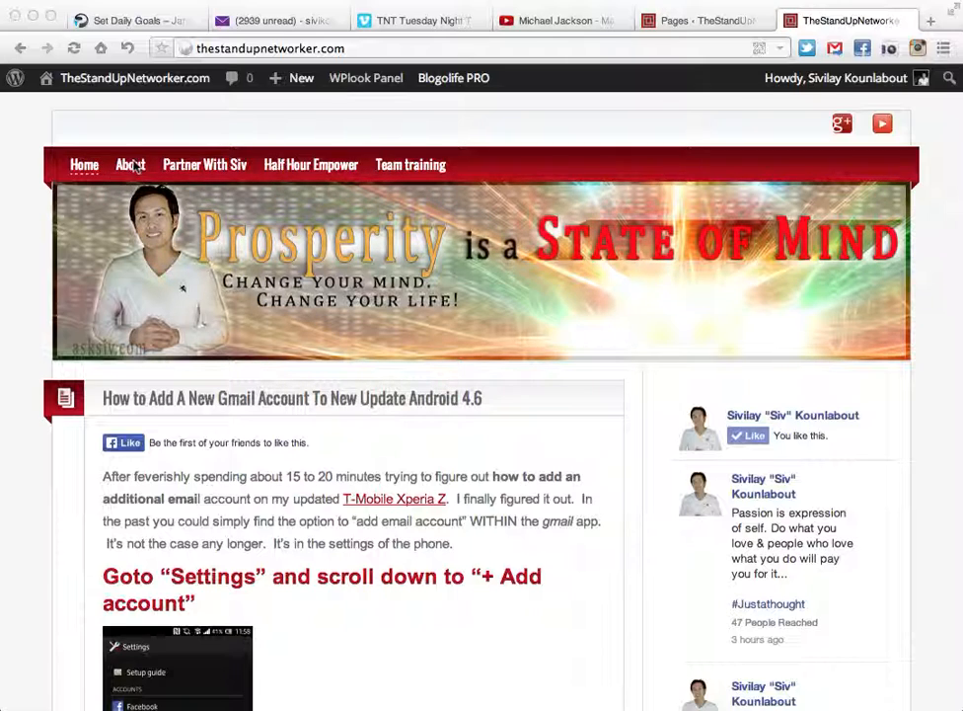
{"action": "mouse_move", "coordinate": [84, 164]}
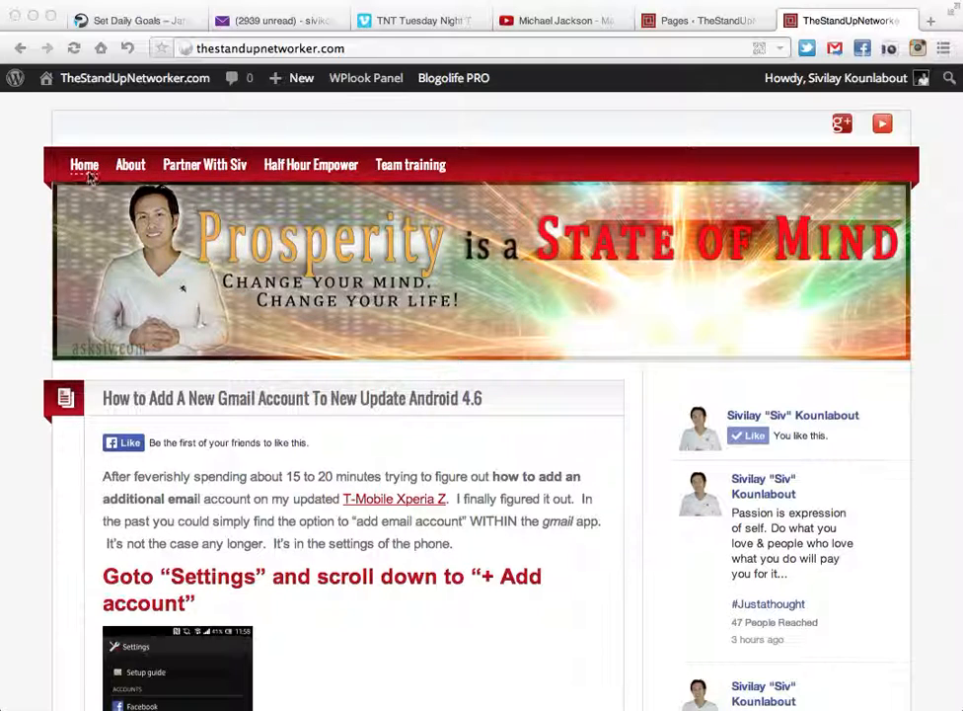
{"action": "mouse_move", "coordinate": [402, 235]}
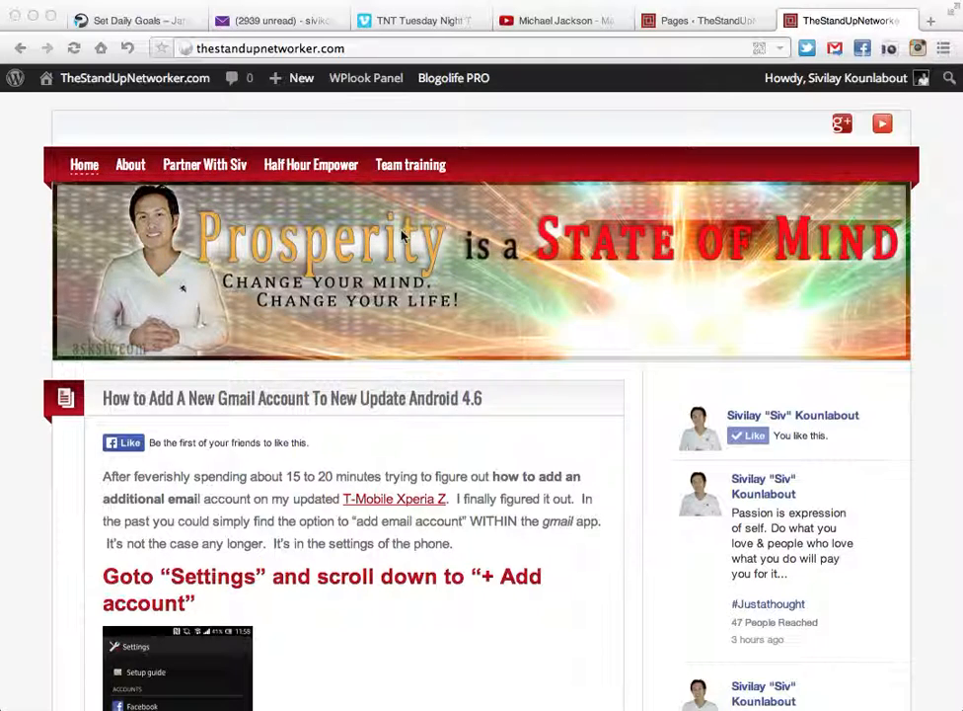
{"action": "mouse_move", "coordinate": [423, 227]}
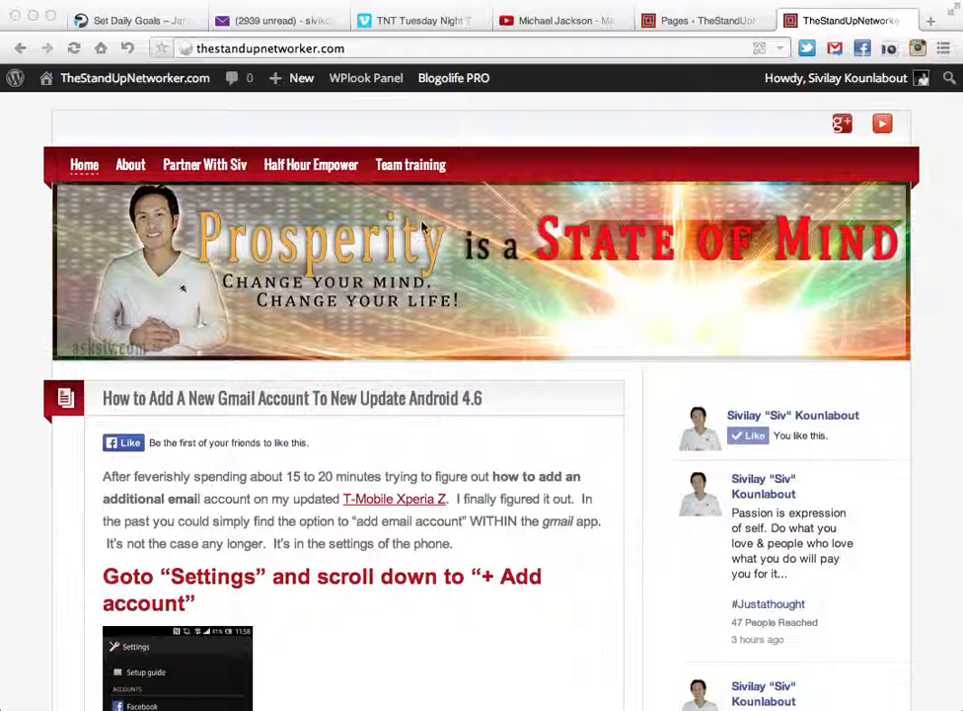
{"action": "mouse_move", "coordinate": [131, 164]}
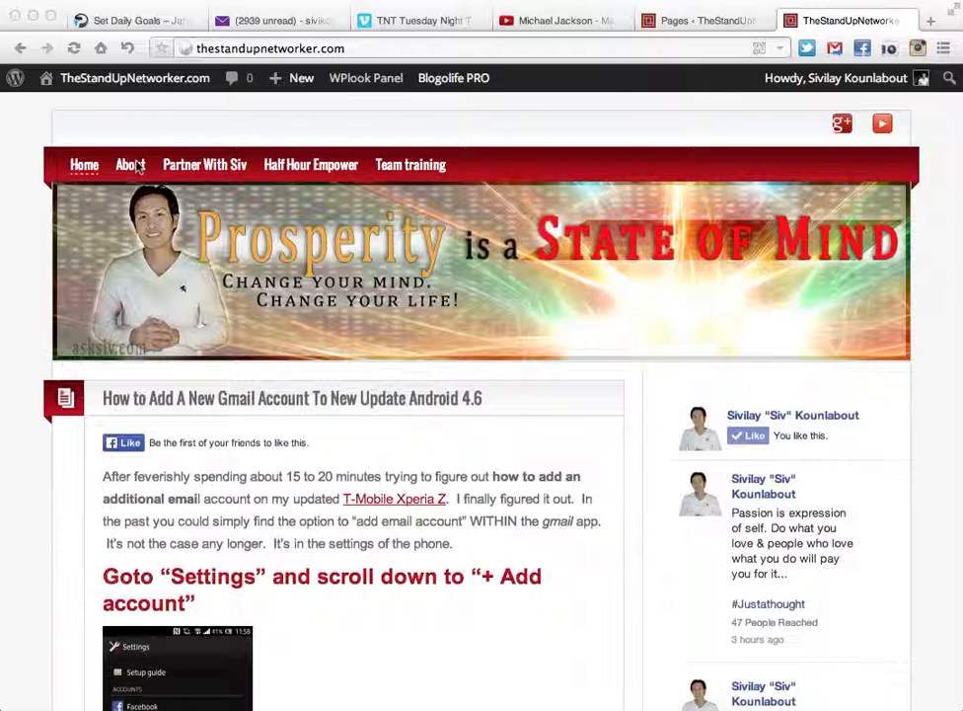
{"action": "mouse_move", "coordinate": [192, 176]}
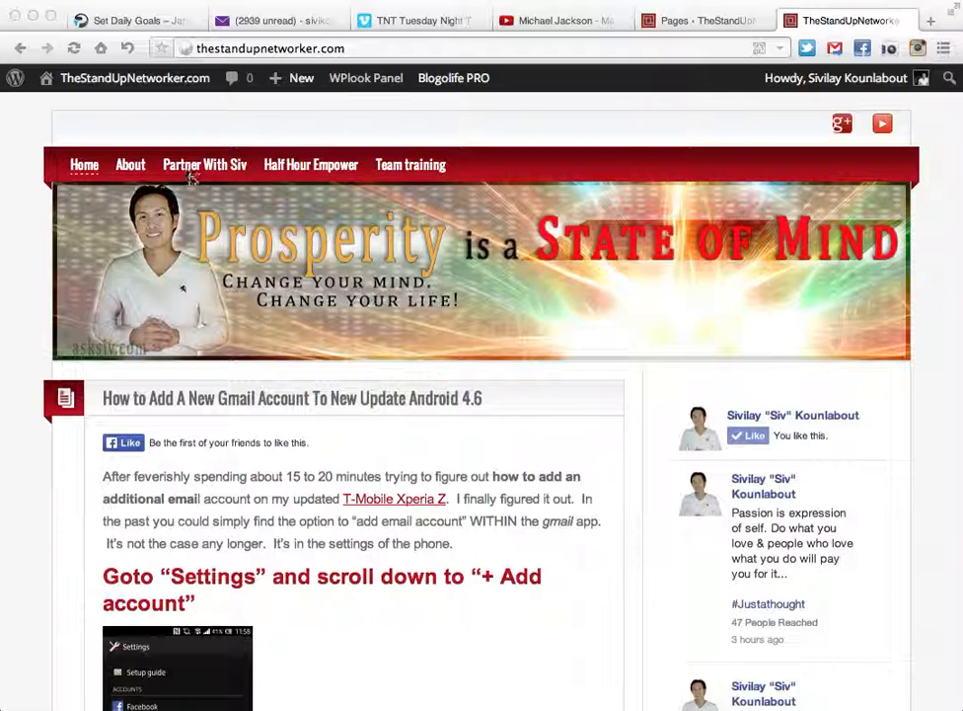
{"action": "mouse_move", "coordinate": [246, 178]}
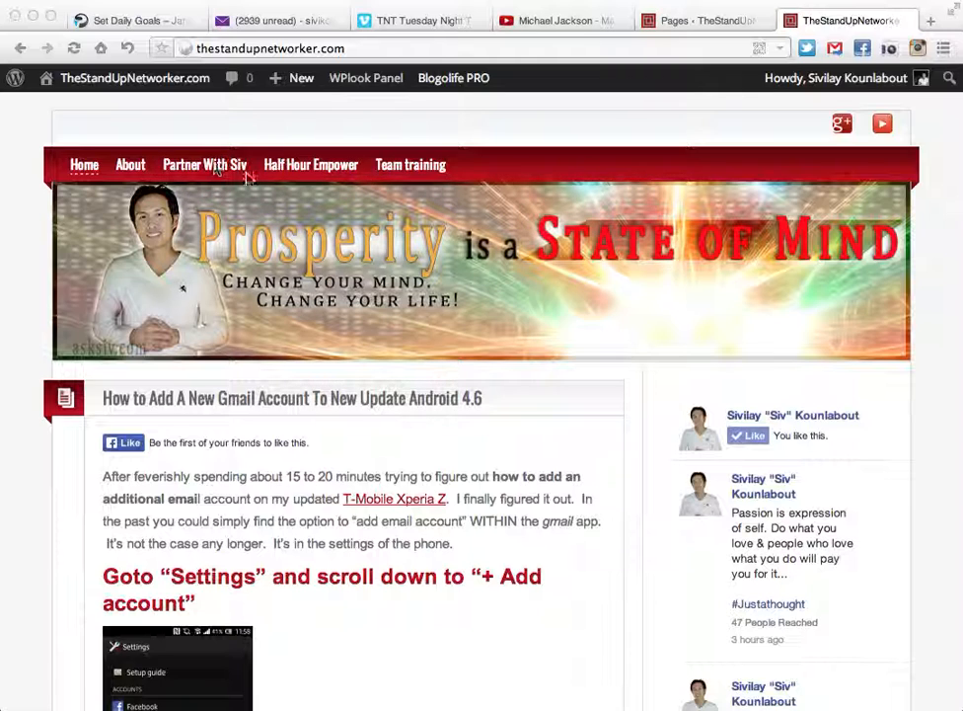
Open 'Half Hour Empower' from the top navigation and scroll through its episode list
{"action": "left_click", "coordinate": [310, 164]}
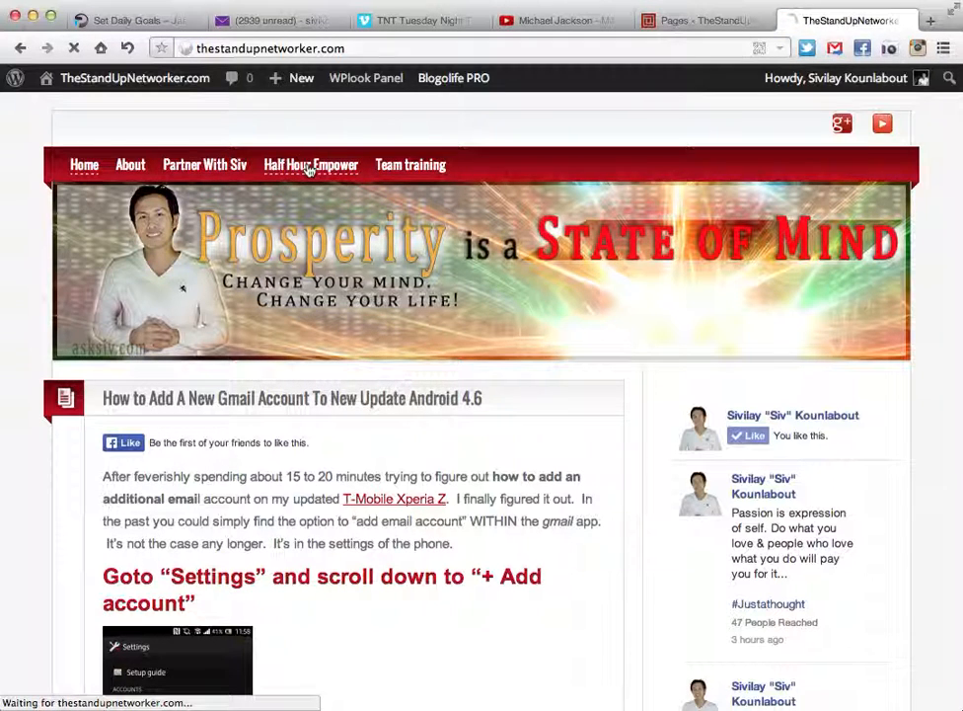
{"action": "left_click", "coordinate": [311, 164]}
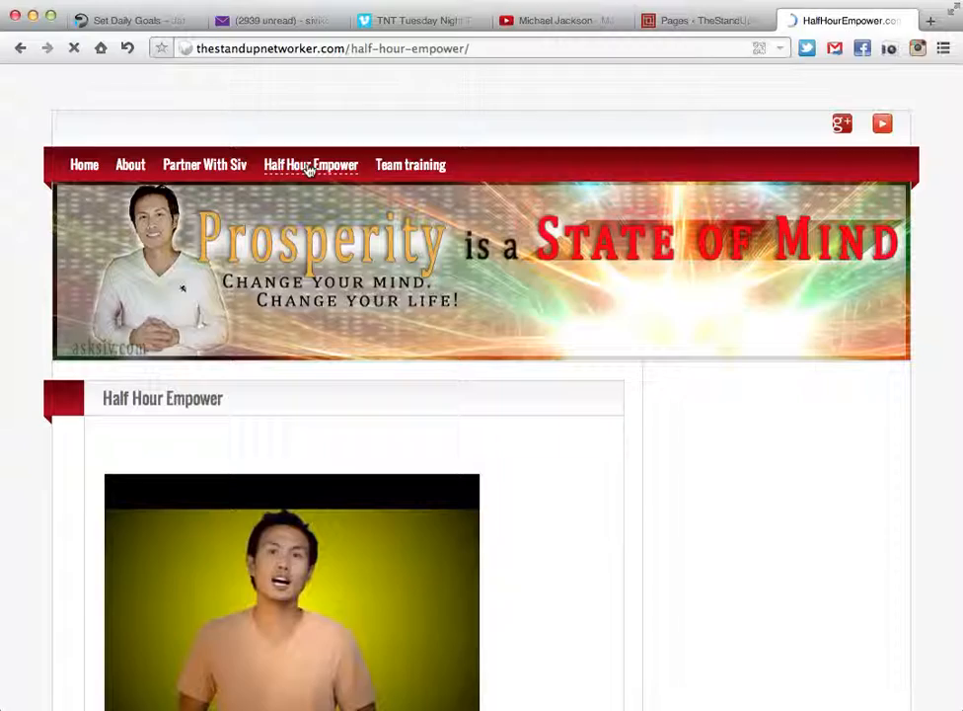
{"action": "scroll", "scroll_direction": "down", "scroll_amount": 3}
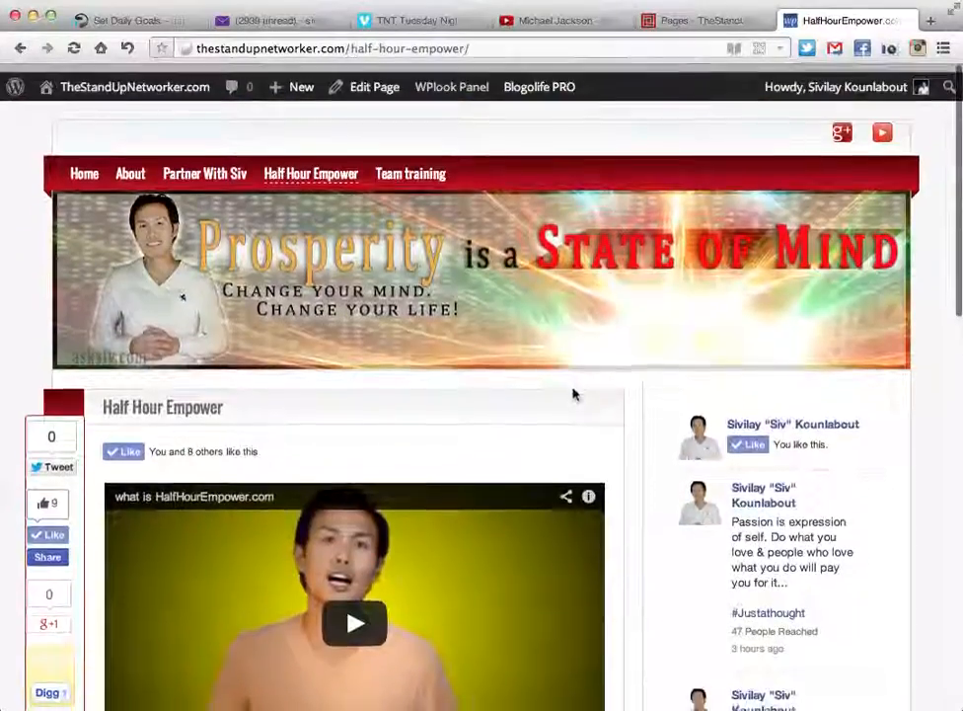
{"action": "scroll", "scroll_direction": "down", "scroll_amount": 3}
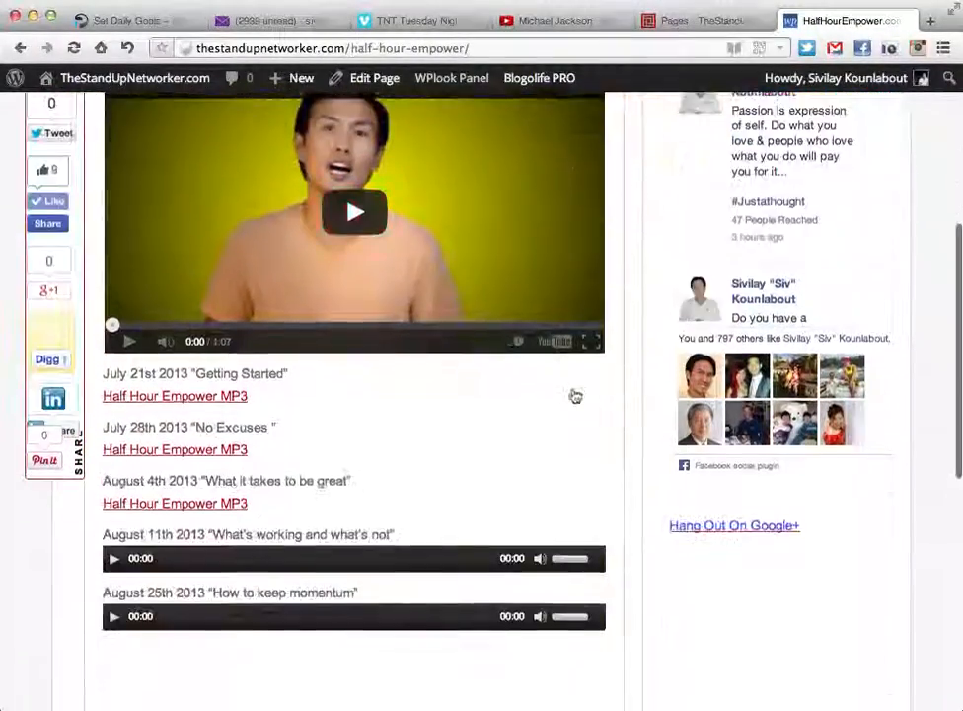
{"action": "scroll", "scroll_direction": "up", "scroll_amount": 3}
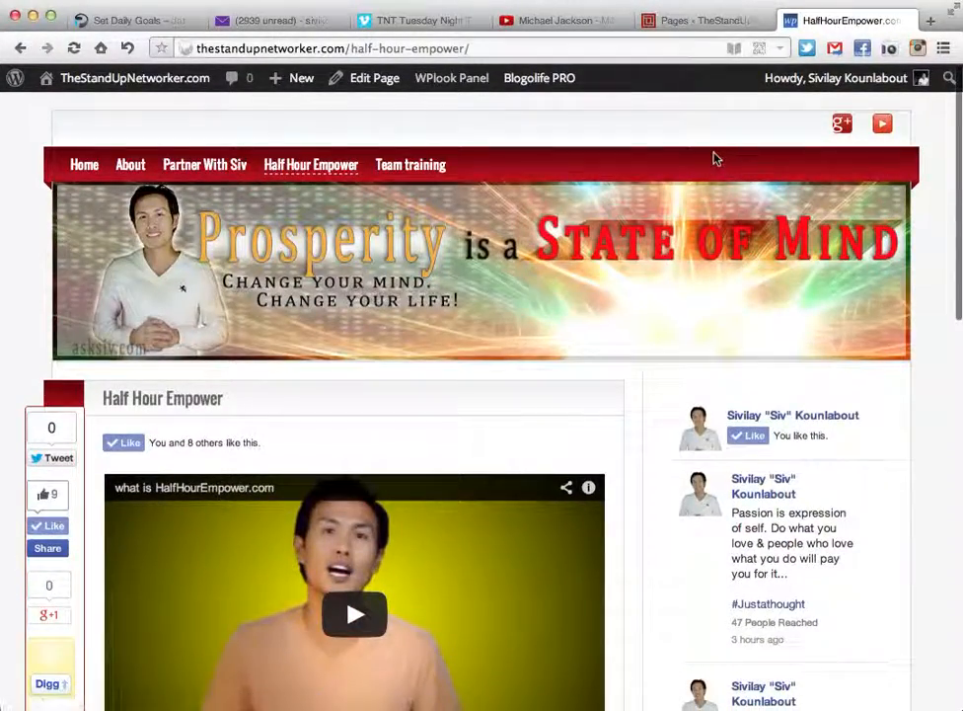
{"action": "mouse_move", "coordinate": [735, 81]}
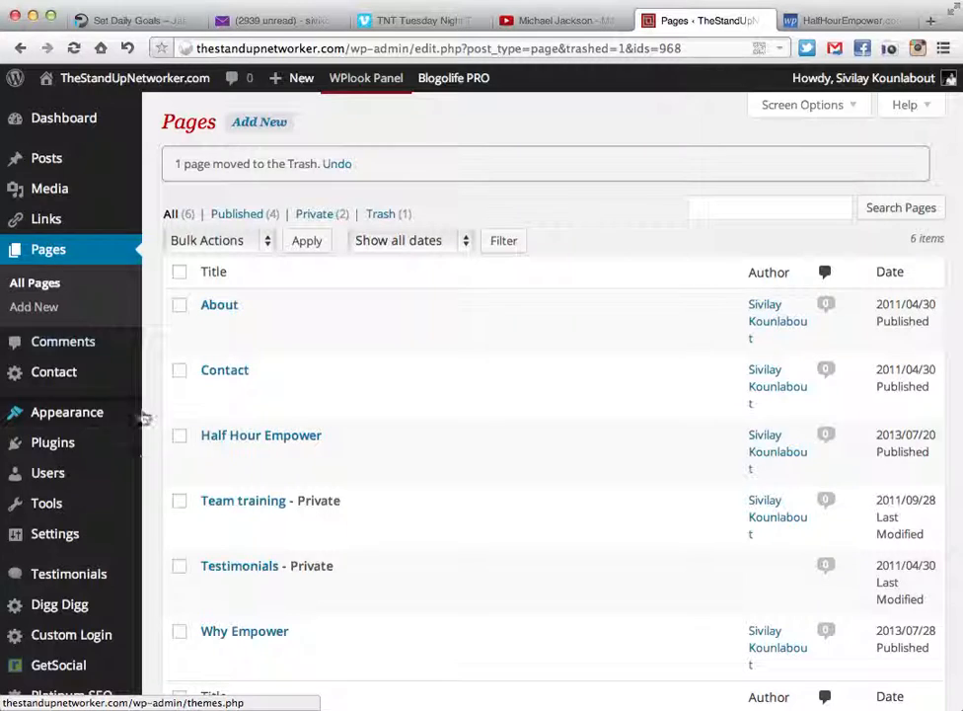
Go to the admin Dashboard, then open Appearance > Menus for the main navigation
{"action": "left_click", "coordinate": [63, 118]}
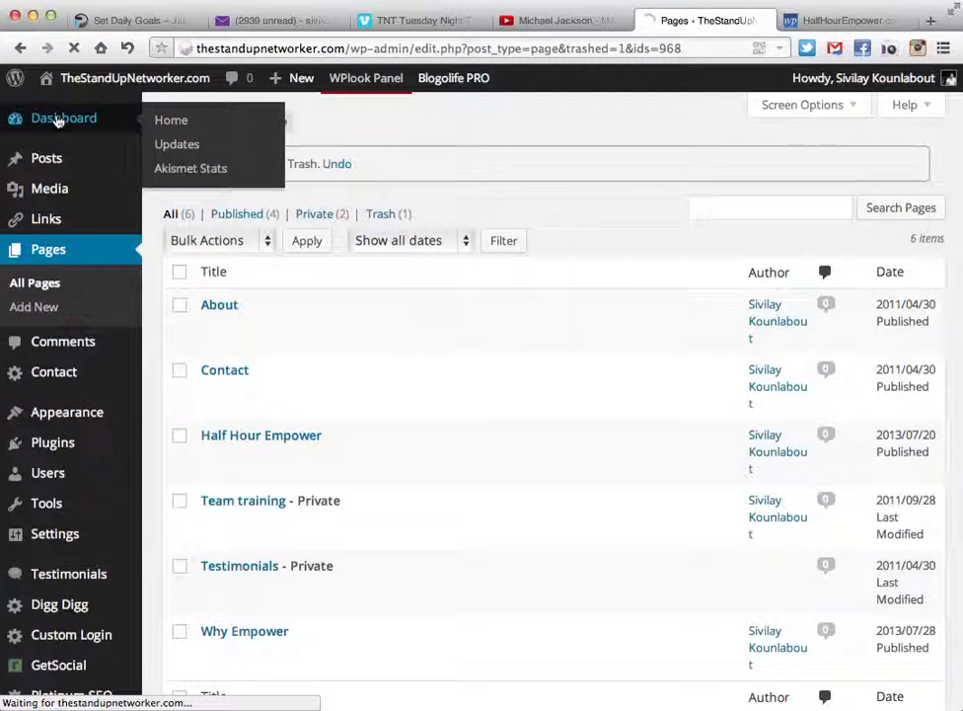
{"action": "left_click", "coordinate": [63, 117]}
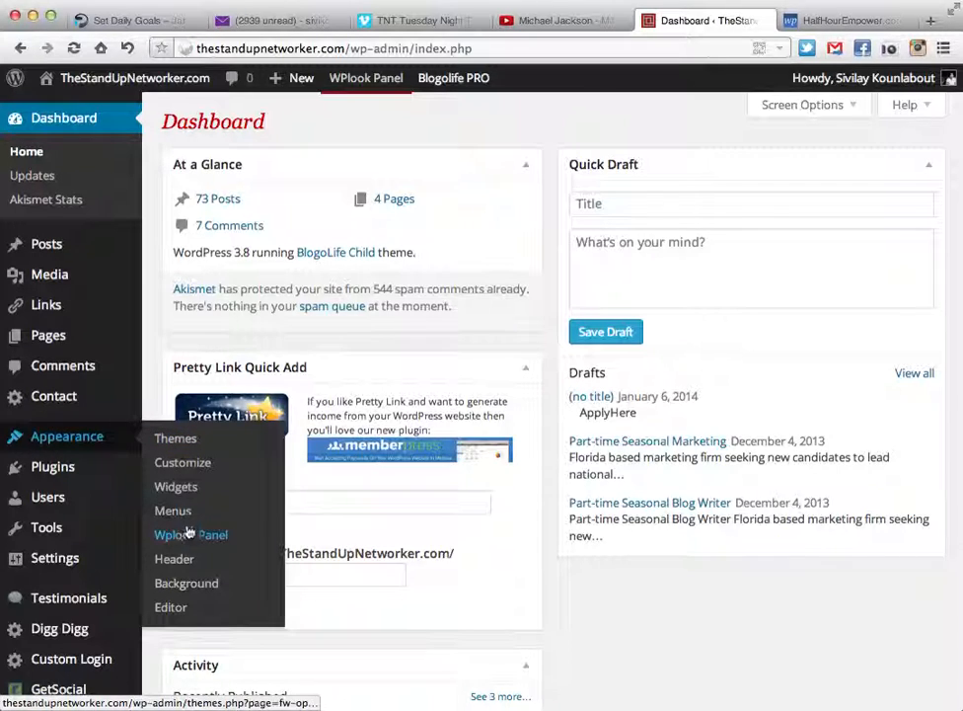
{"action": "left_click", "coordinate": [173, 511]}
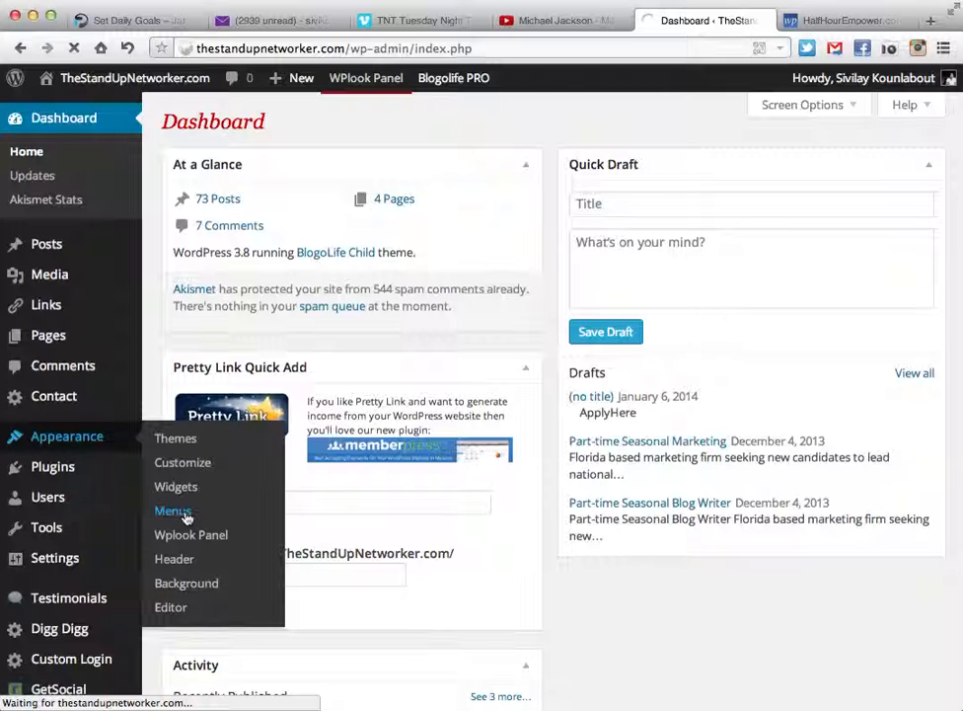
{"action": "left_click", "coordinate": [173, 510]}
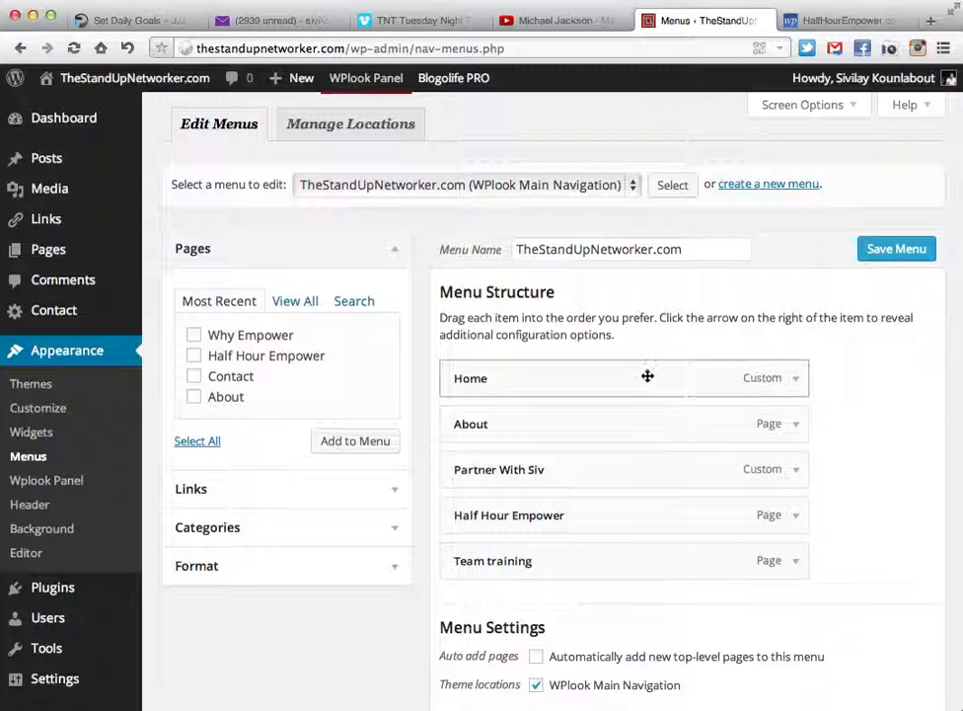
Drag Home below About, then move About back beneath Home as a sub item
{"action": "left_click_drag", "start_coordinate": [648, 377], "coordinate": [649, 425]}
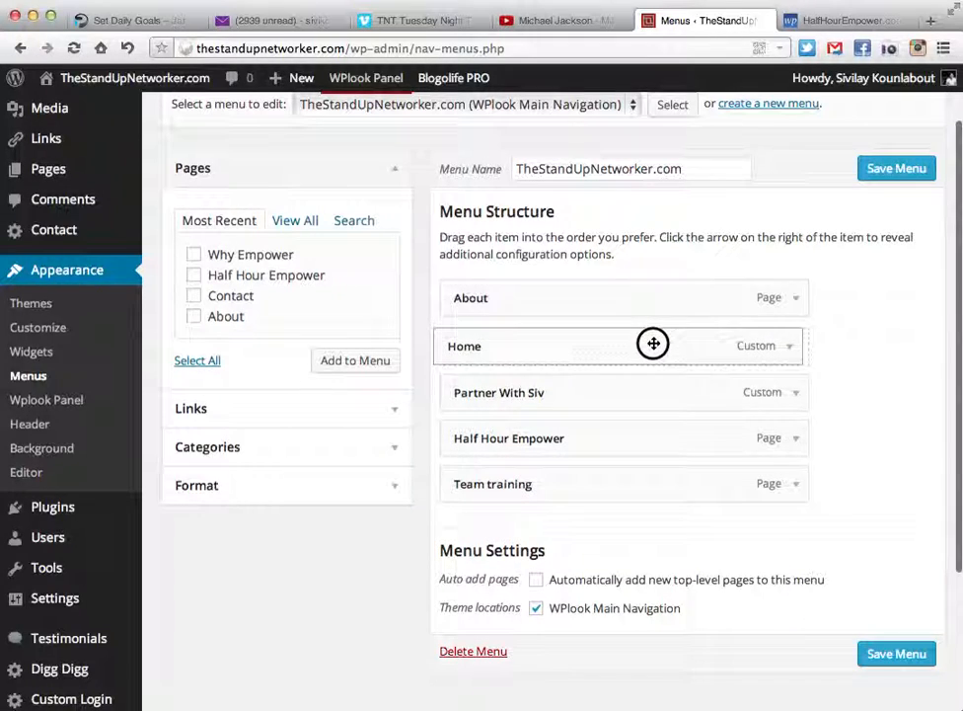
{"action": "left_click_drag", "start_coordinate": [652, 345], "coordinate": [642, 327]}
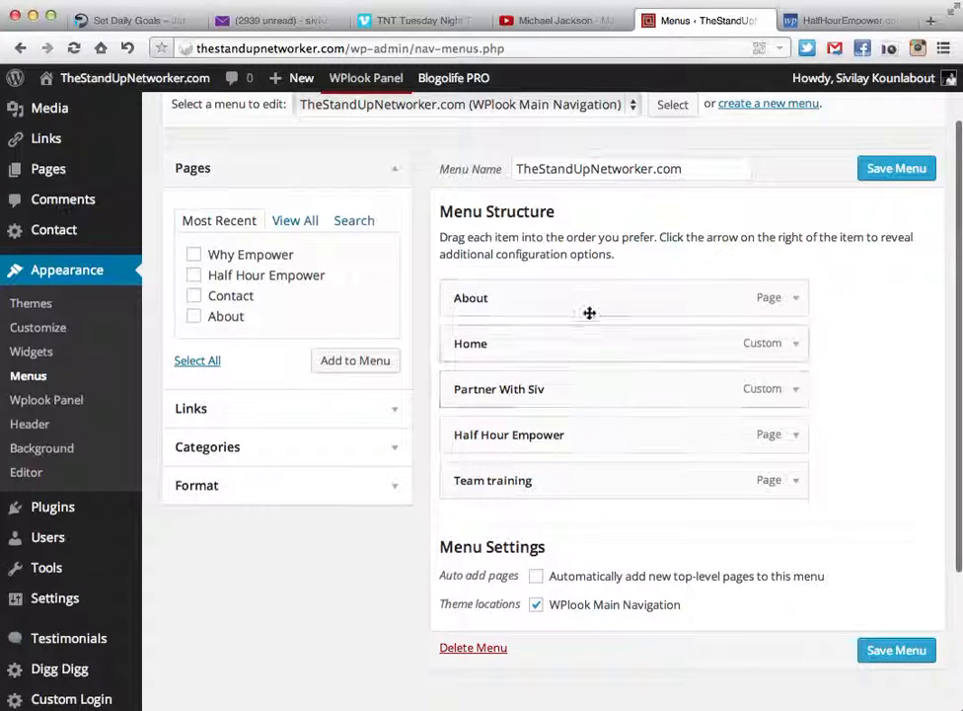
{"action": "left_click_drag", "start_coordinate": [589, 297], "coordinate": [540, 342]}
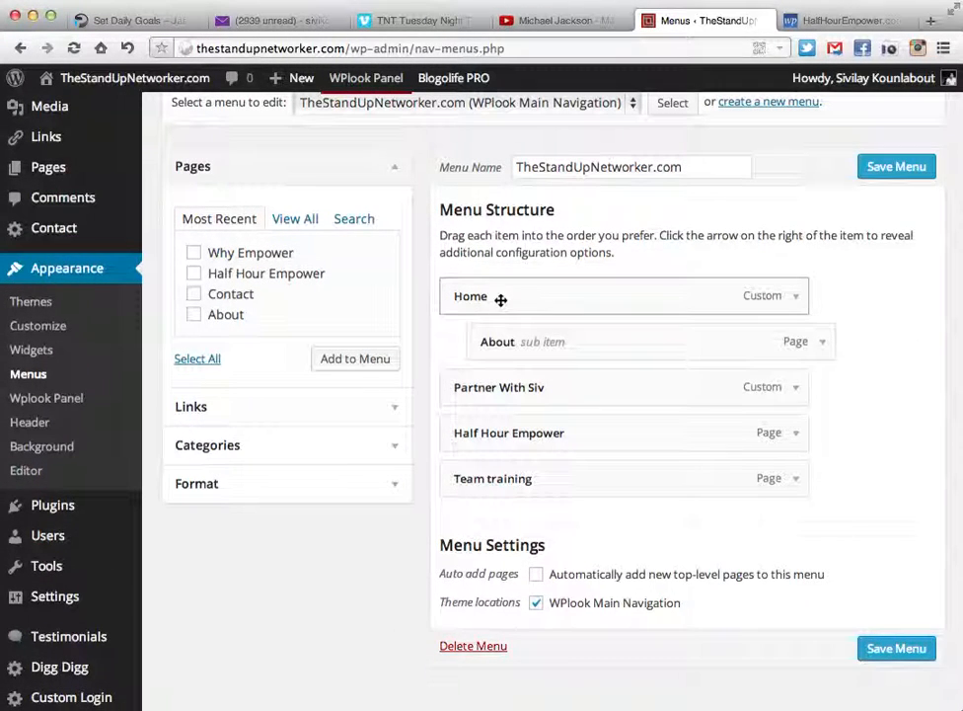
{"action": "mouse_move", "coordinate": [539, 299]}
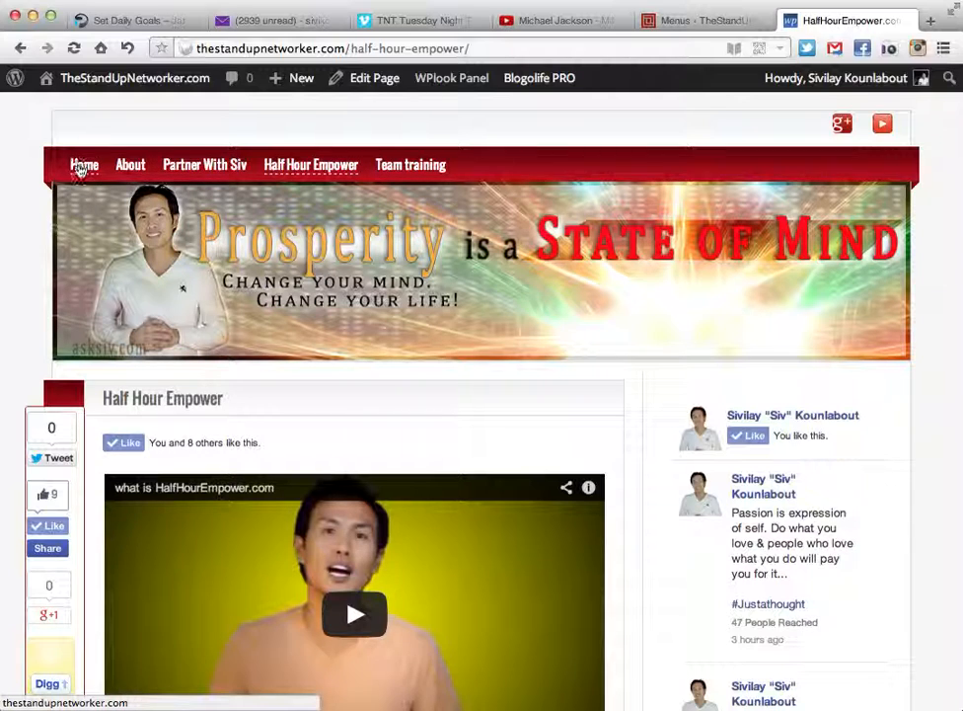
{"action": "mouse_move", "coordinate": [80, 190]}
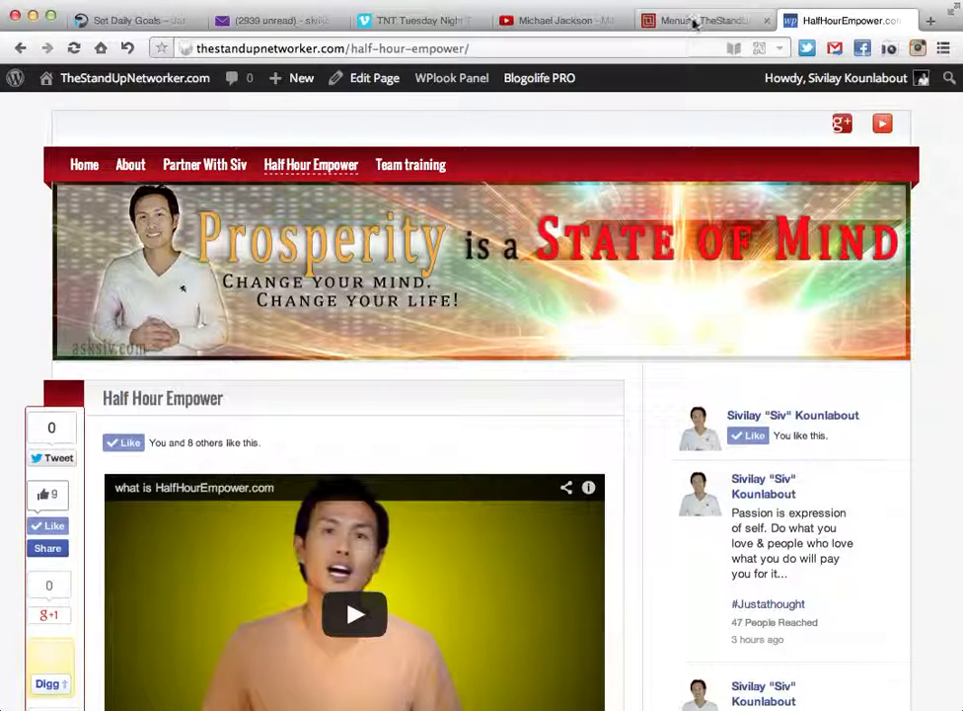
Return to the Menus browser tab to resume editing the navigation menu
{"action": "left_click", "coordinate": [701, 20]}
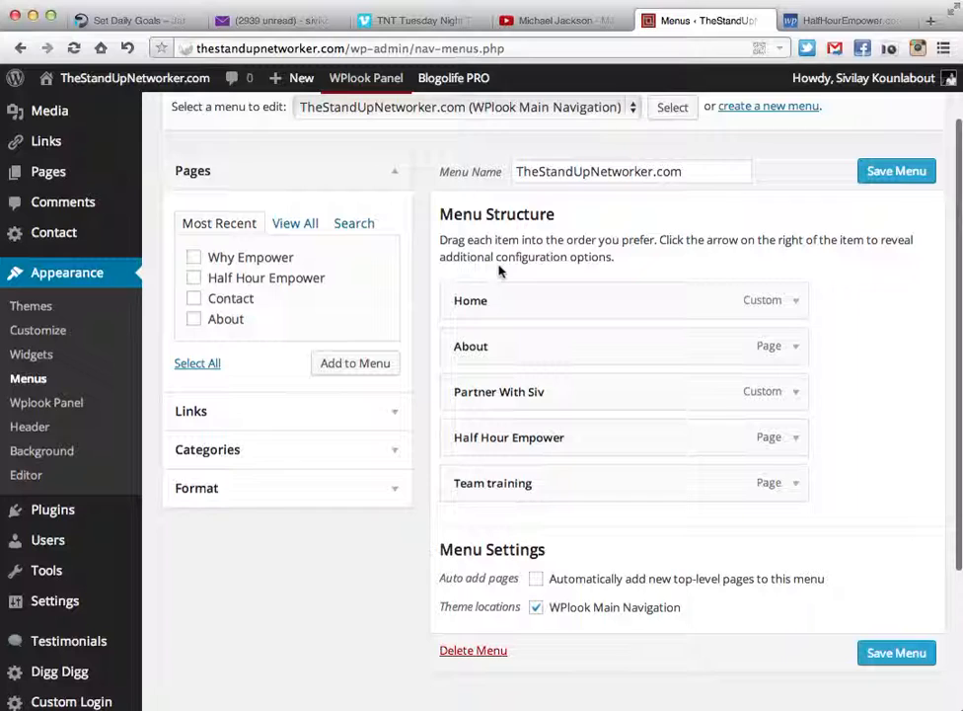
{"action": "mouse_move", "coordinate": [518, 312]}
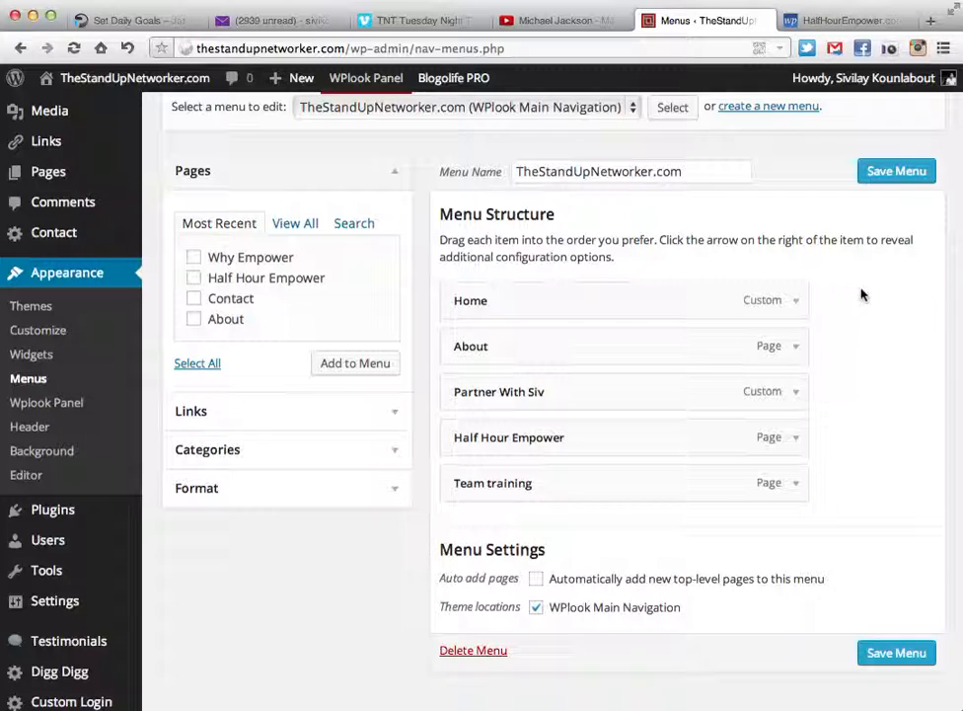
{"action": "mouse_move", "coordinate": [780, 318]}
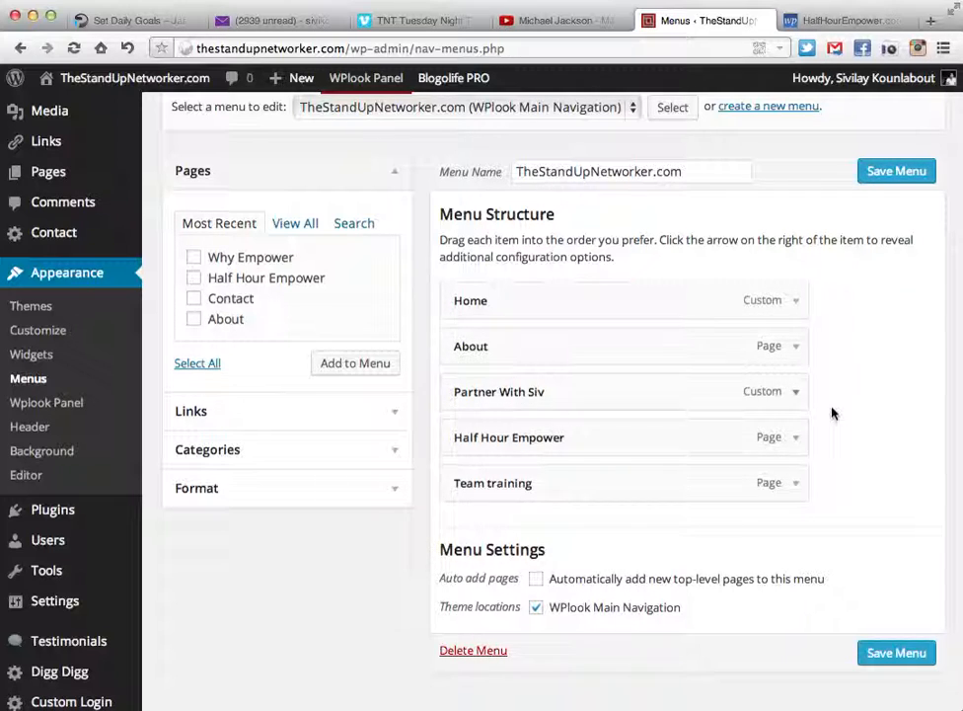
{"action": "mouse_move", "coordinate": [730, 417]}
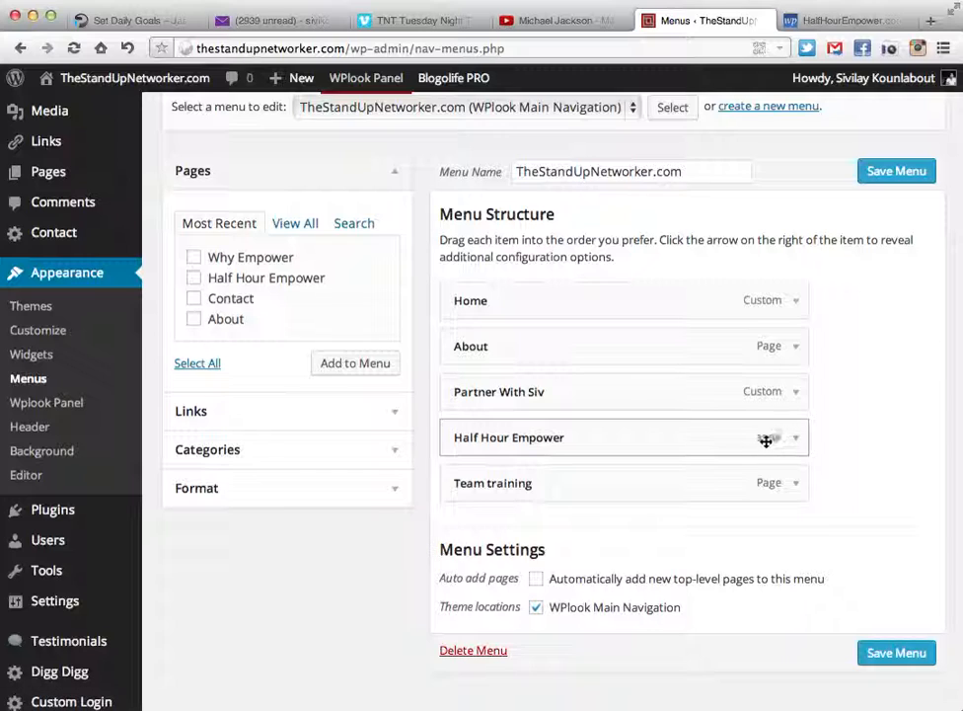
{"action": "left_click", "coordinate": [794, 437]}
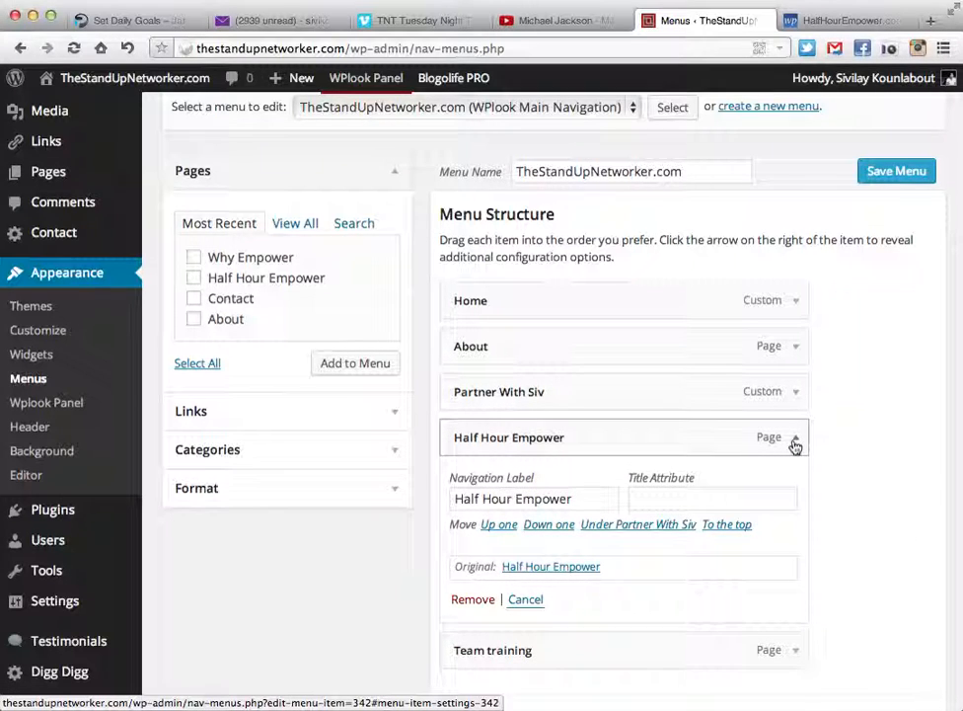
{"action": "scroll", "scroll_direction": "down", "scroll_amount": 3}
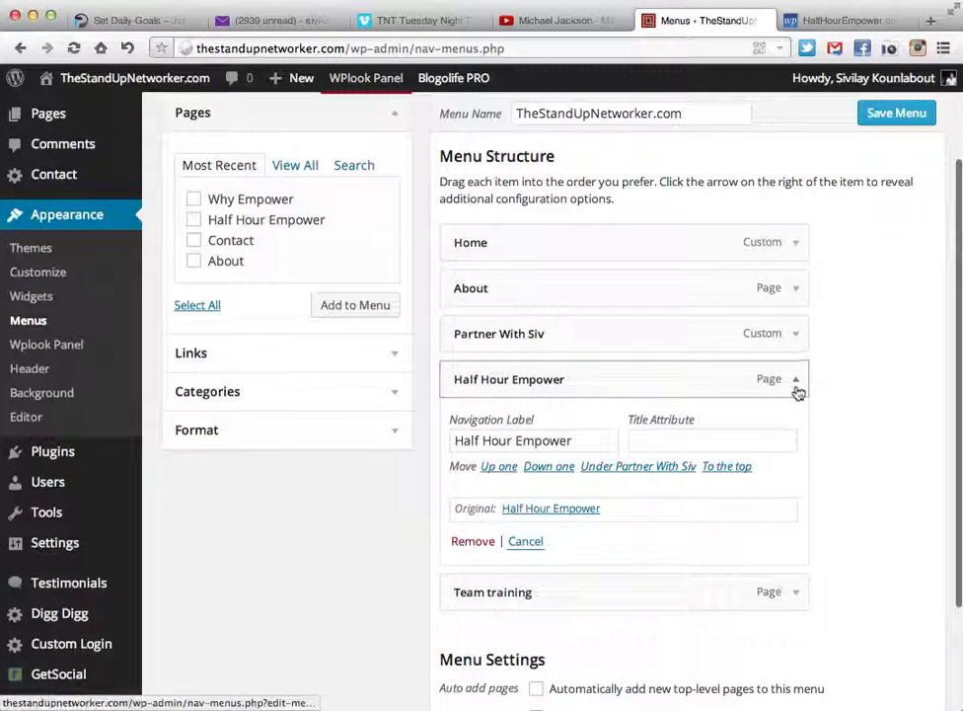
{"action": "left_click", "coordinate": [797, 333]}
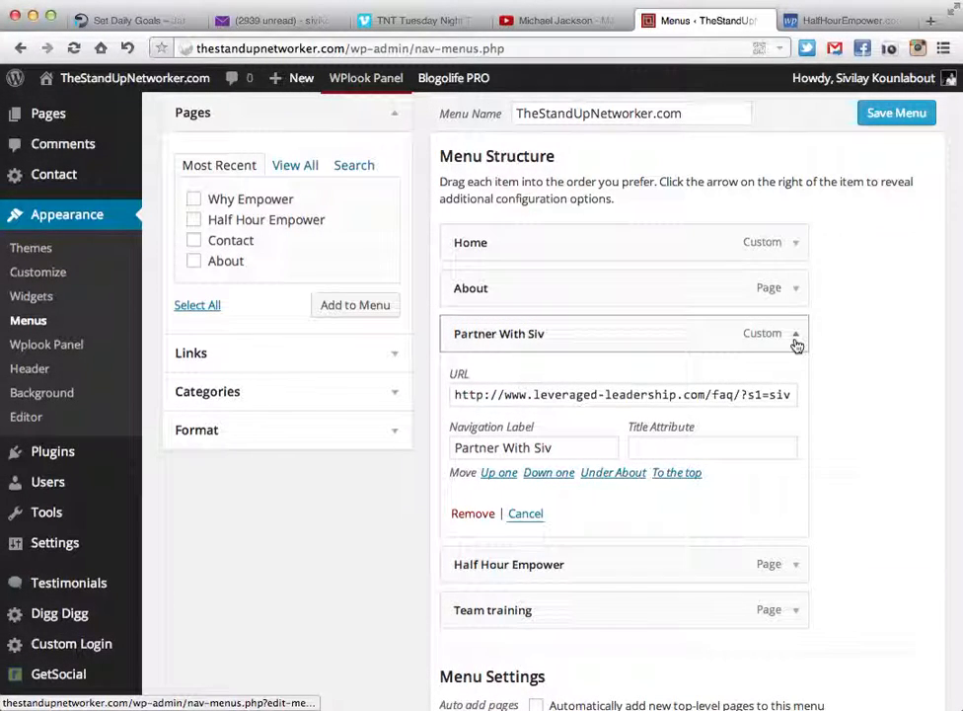
{"action": "left_click", "coordinate": [796, 334]}
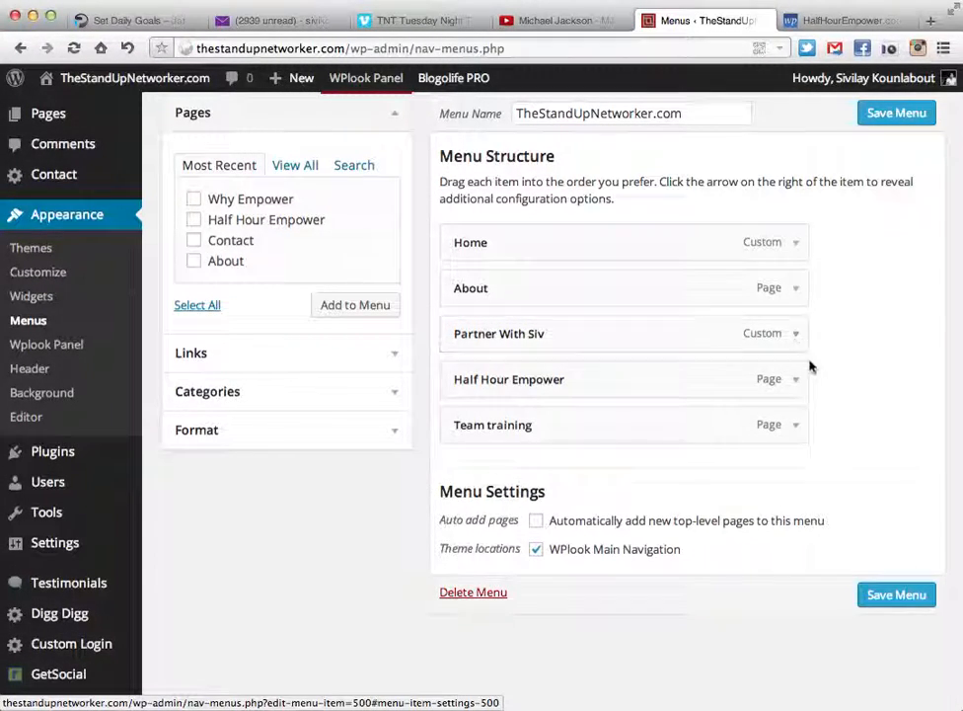
{"action": "left_click", "coordinate": [795, 333]}
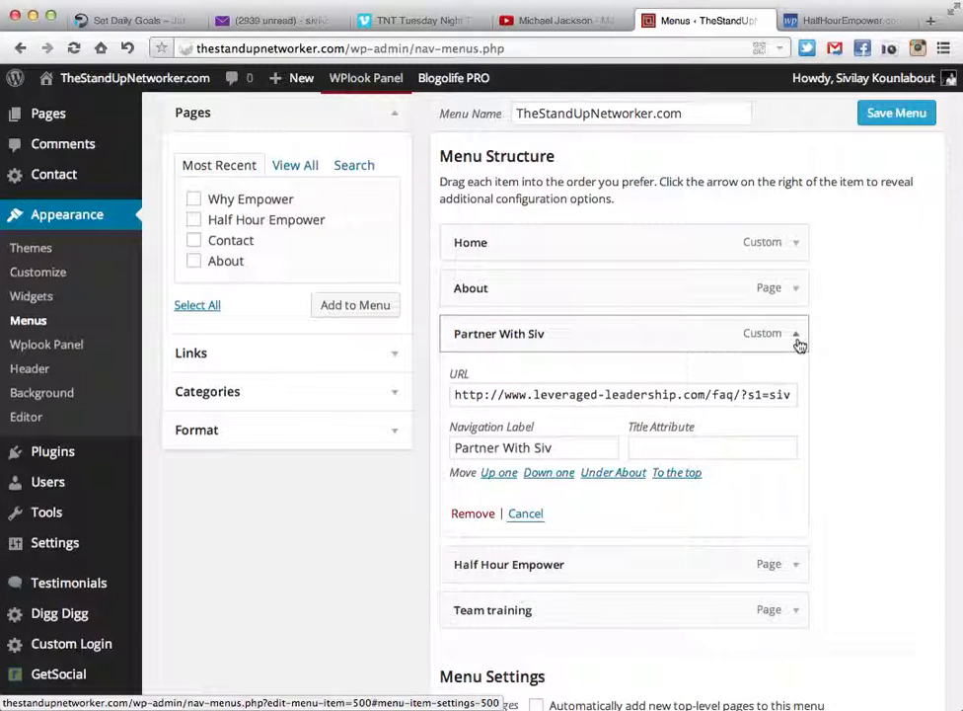
{"action": "left_click", "coordinate": [796, 242]}
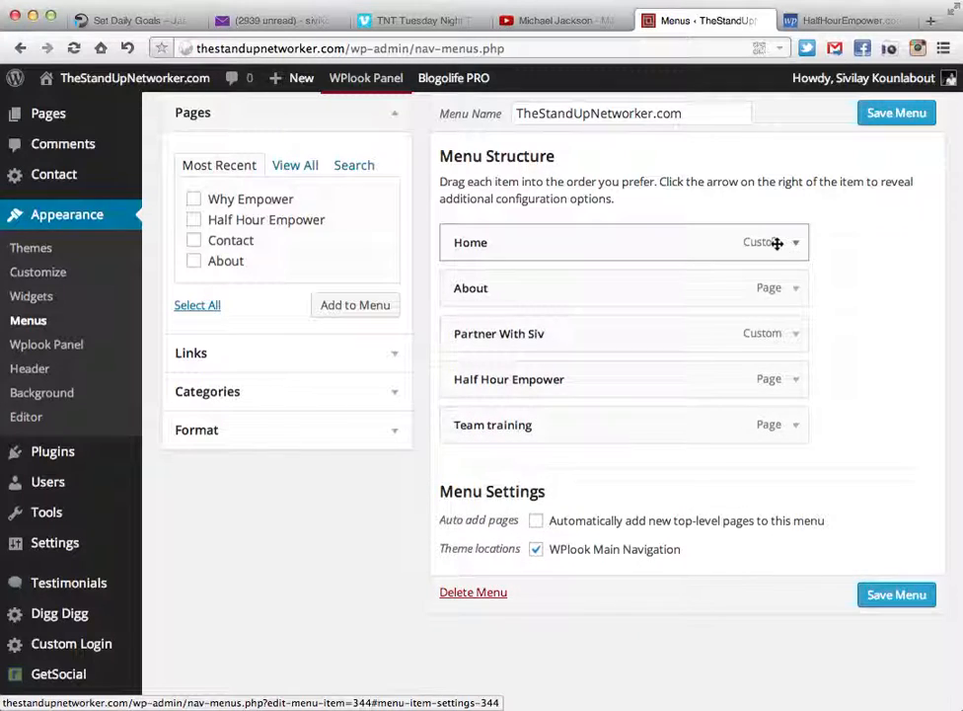
{"action": "left_click", "coordinate": [795, 287]}
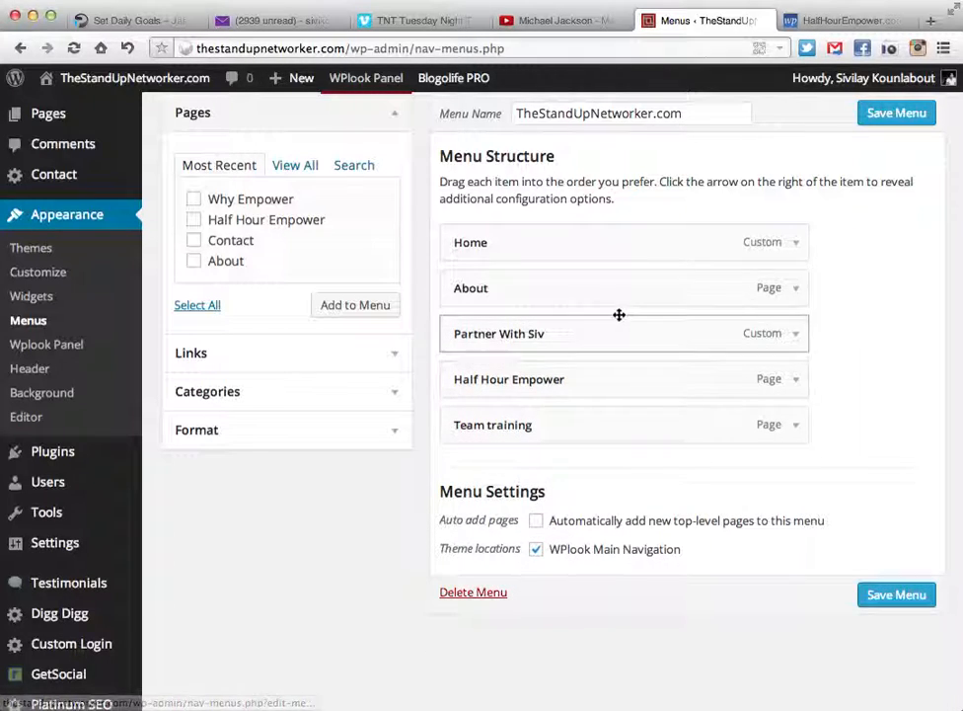
{"action": "mouse_move", "coordinate": [528, 352]}
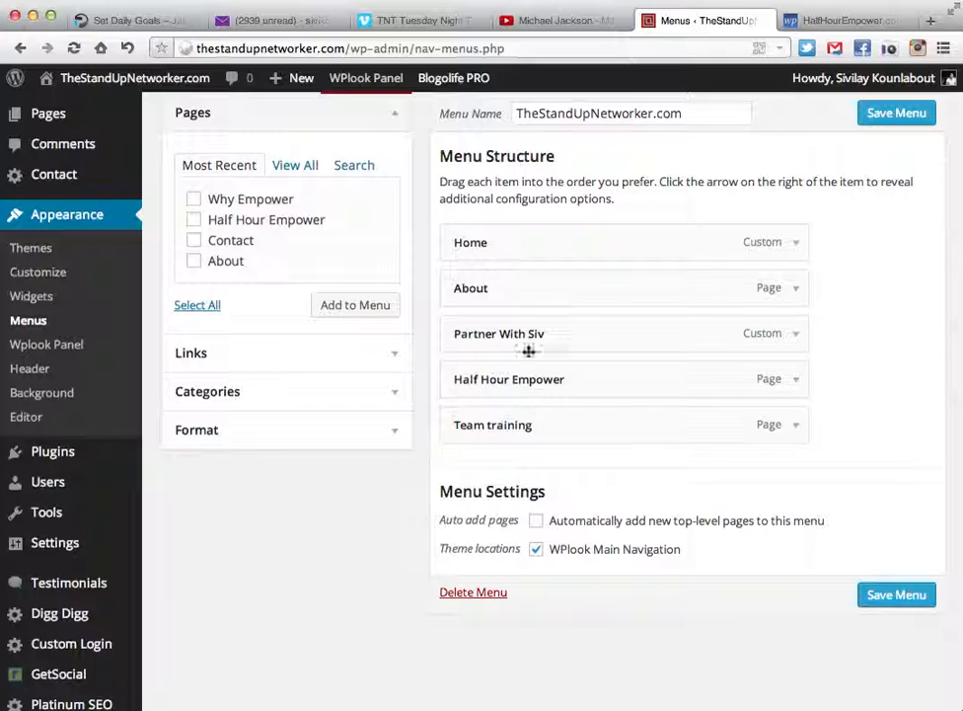
{"action": "scroll", "scroll_direction": "up", "scroll_amount": 3}
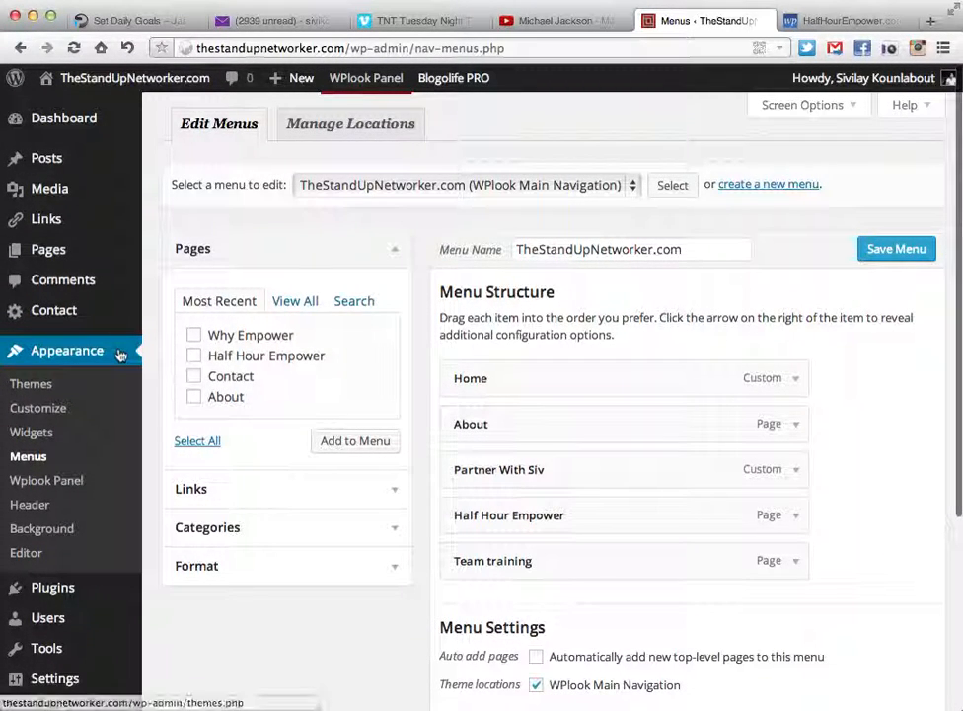
{"action": "mouse_move", "coordinate": [47, 249]}
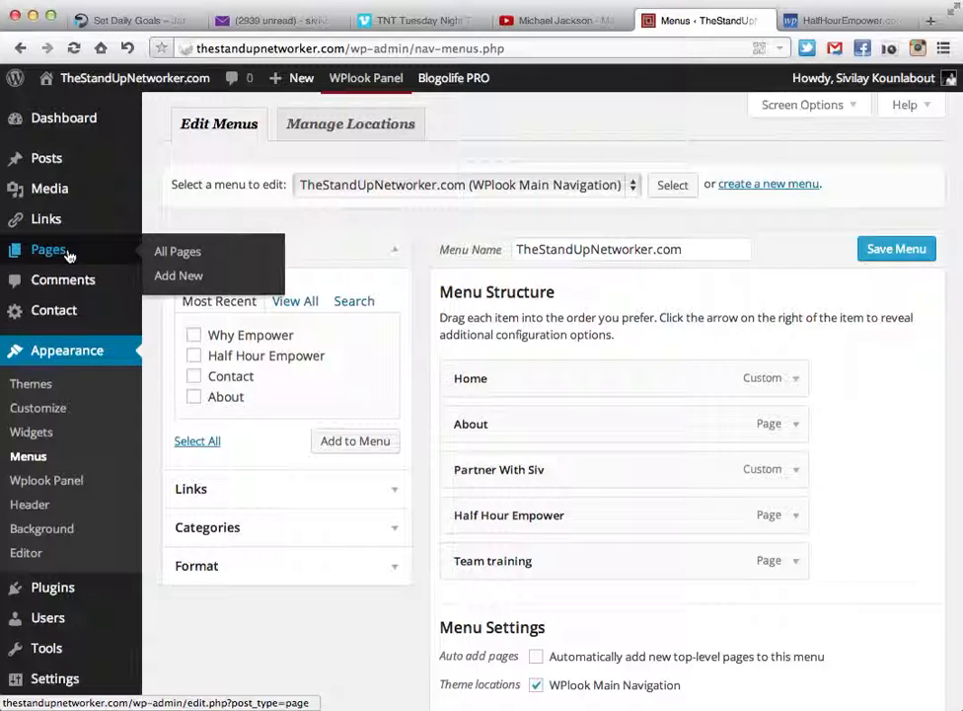
{"action": "mouse_move", "coordinate": [178, 250]}
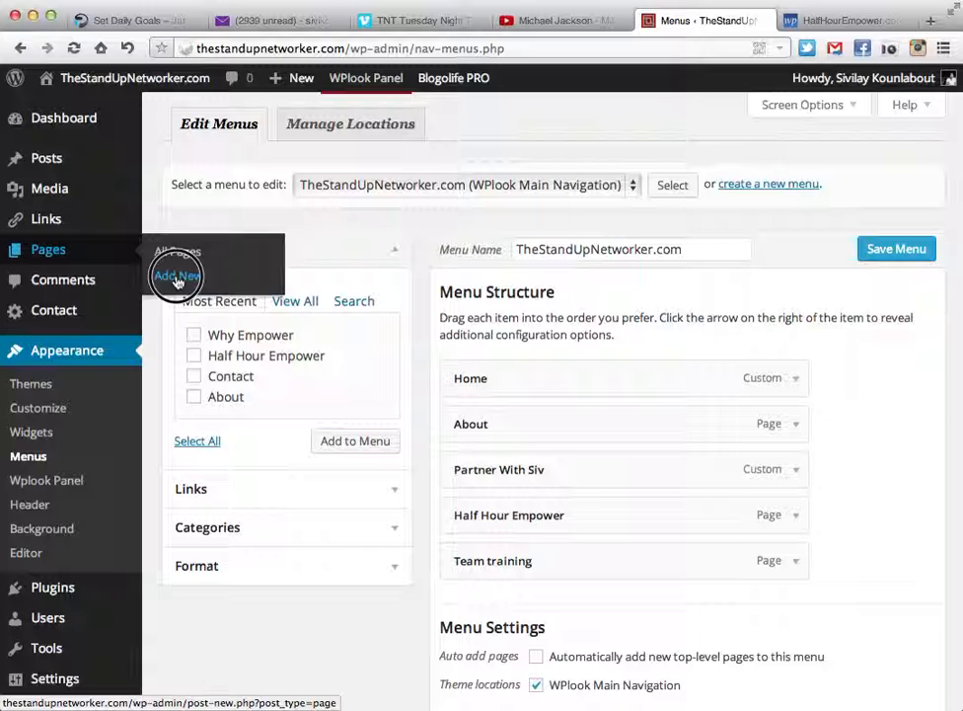
Choose Pages > Add New and leave the menu editor without saving
{"action": "left_click", "coordinate": [178, 276]}
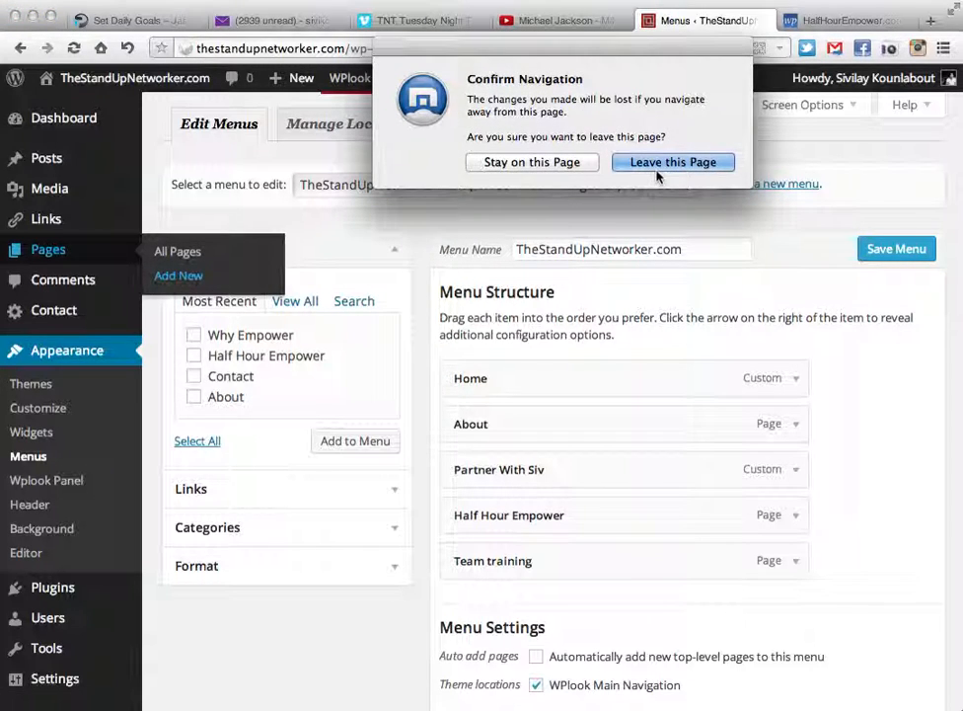
{"action": "left_click", "coordinate": [673, 162]}
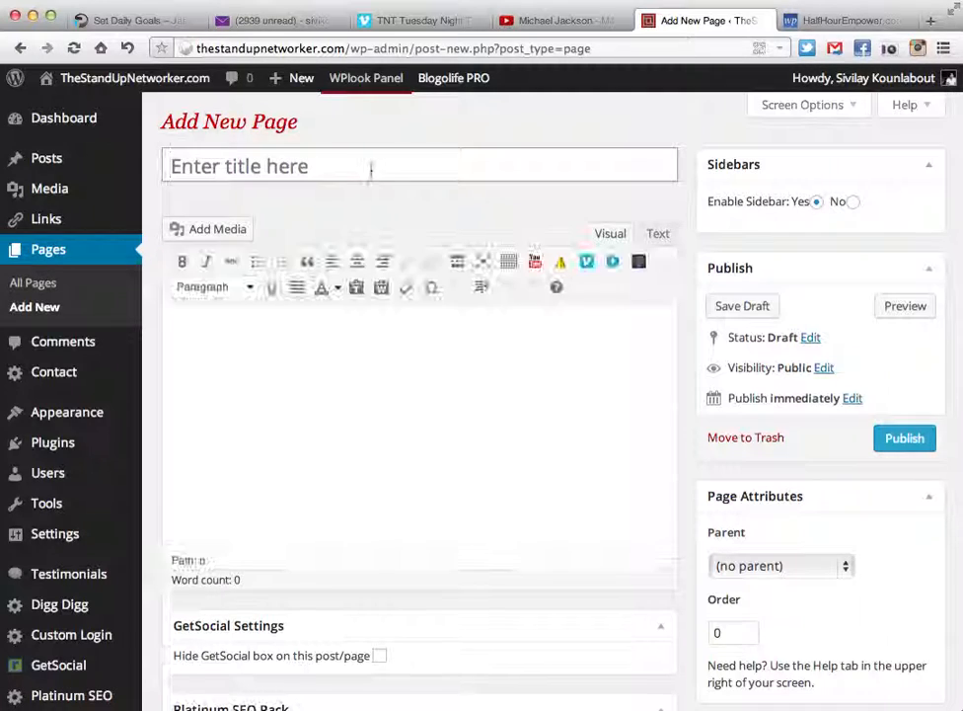
Title the new page 'Bonus' with body text 'Click here to receive my bonus'
{"action": "type", "text": "Bony"}
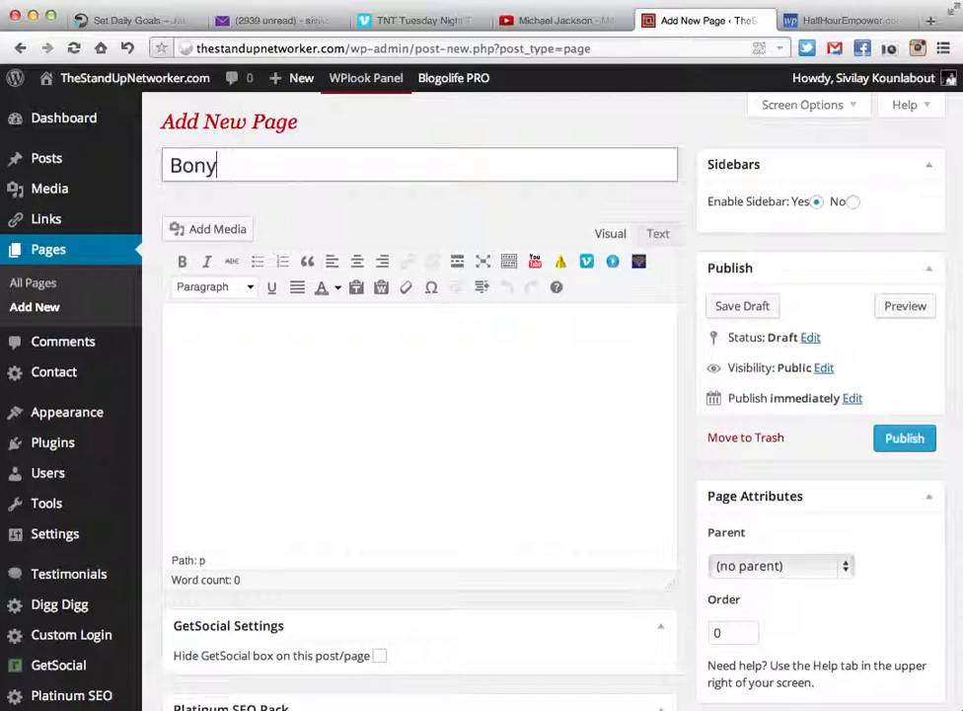
{"action": "type", "text": "us"}
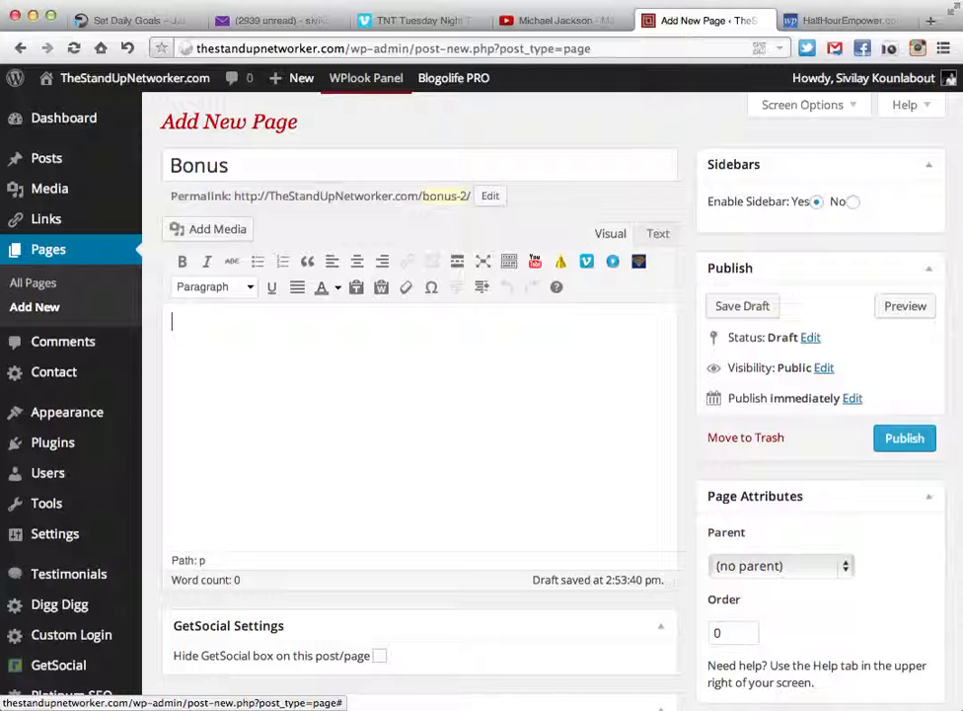
{"action": "type", "text": "Click here to receive my"}
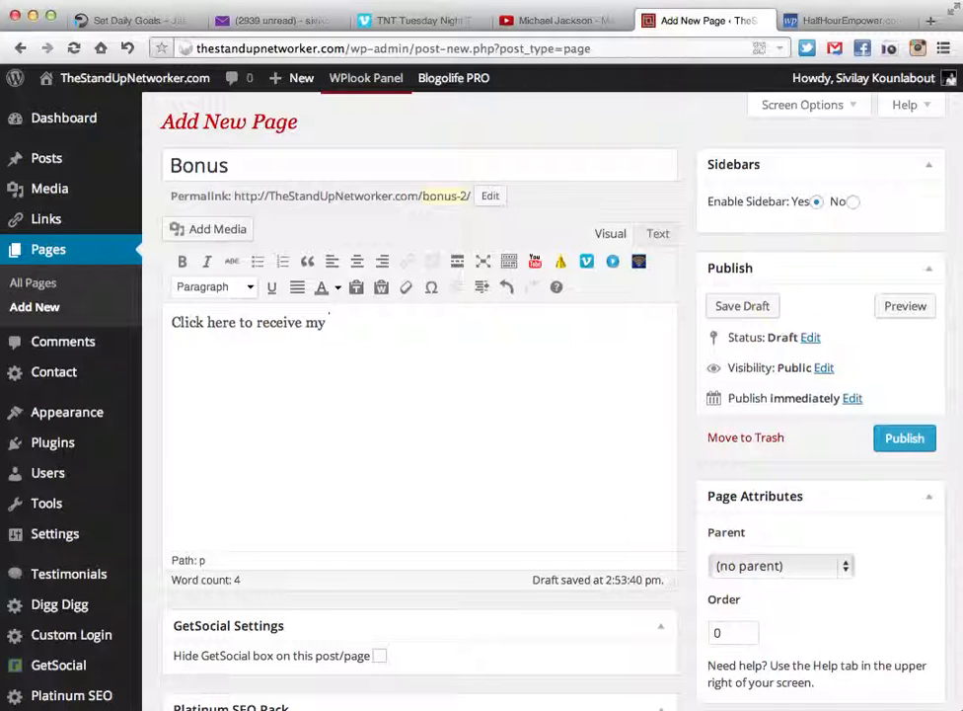
{"action": "type", "text": "bonus"}
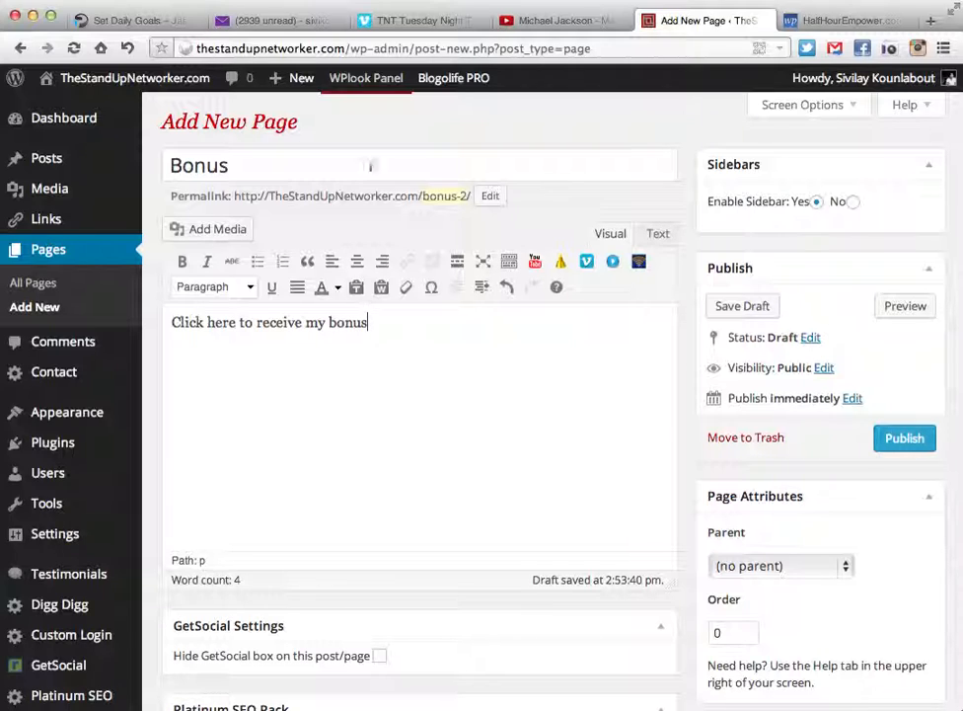
{"action": "mouse_move", "coordinate": [904, 437]}
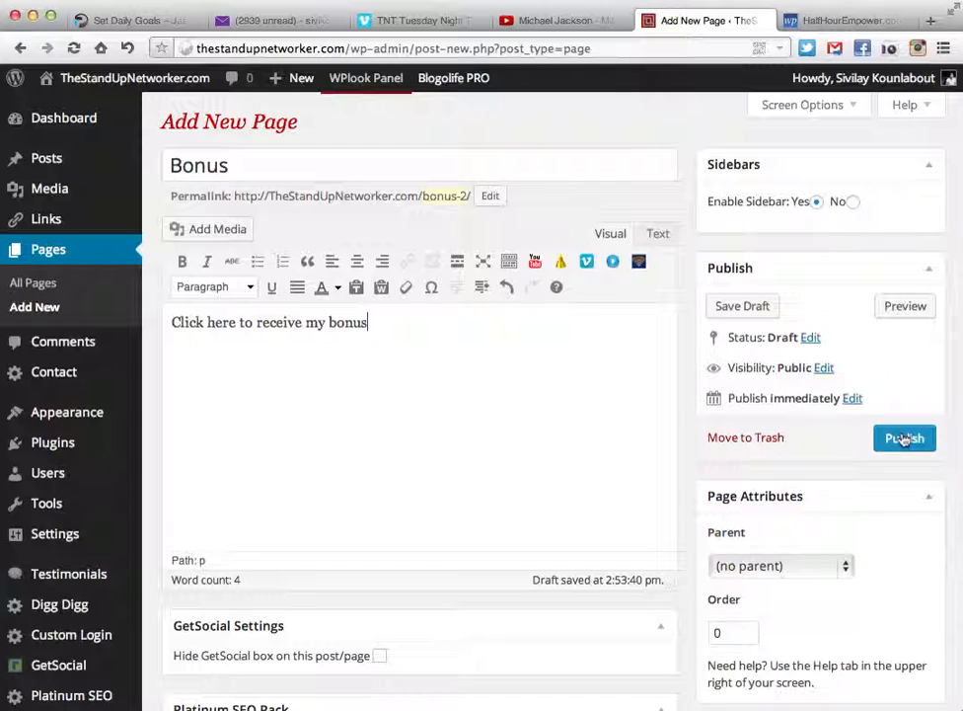
Publish the 'Bonus' page and scroll down the published editor view
{"action": "left_click", "coordinate": [904, 437]}
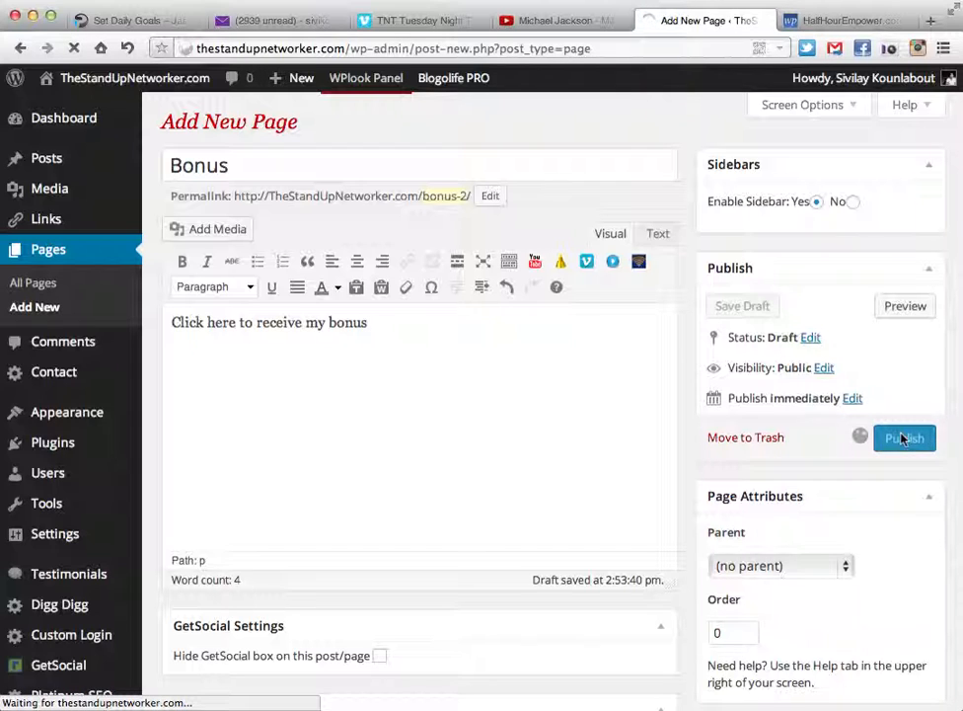
{"action": "left_click", "coordinate": [905, 438]}
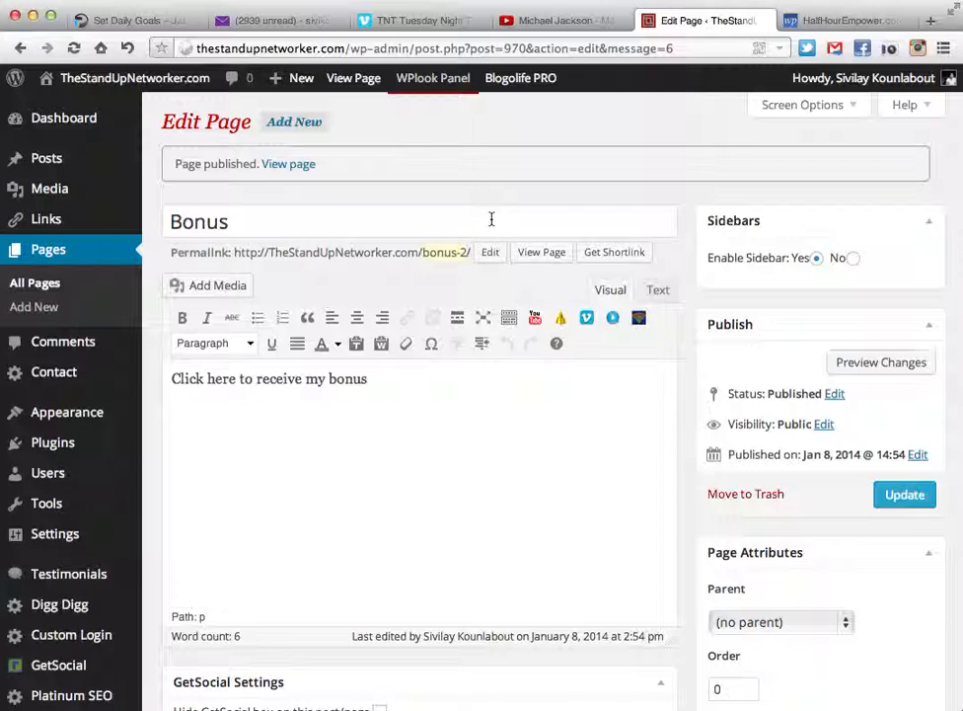
{"action": "scroll", "scroll_direction": "down", "scroll_amount": 3}
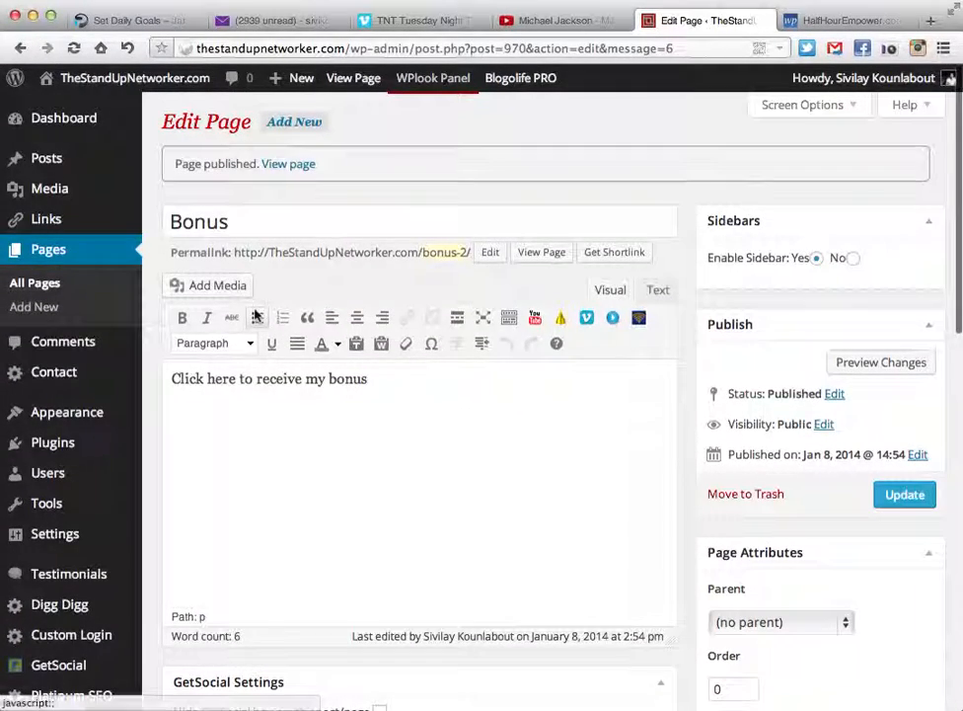
{"action": "mouse_move", "coordinate": [48, 248]}
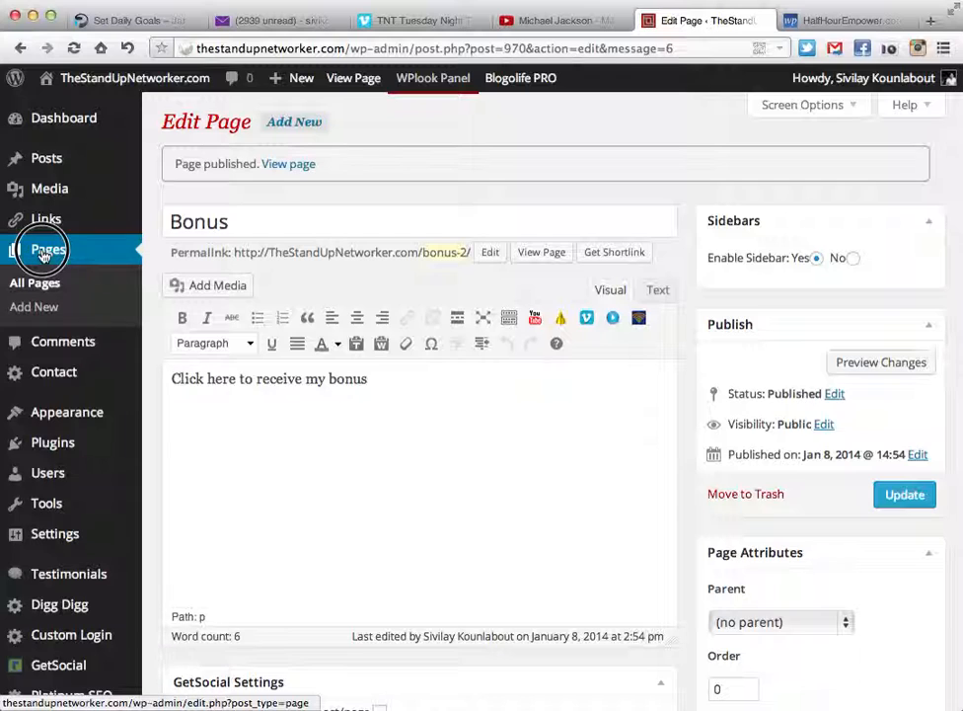
{"action": "left_click", "coordinate": [47, 249]}
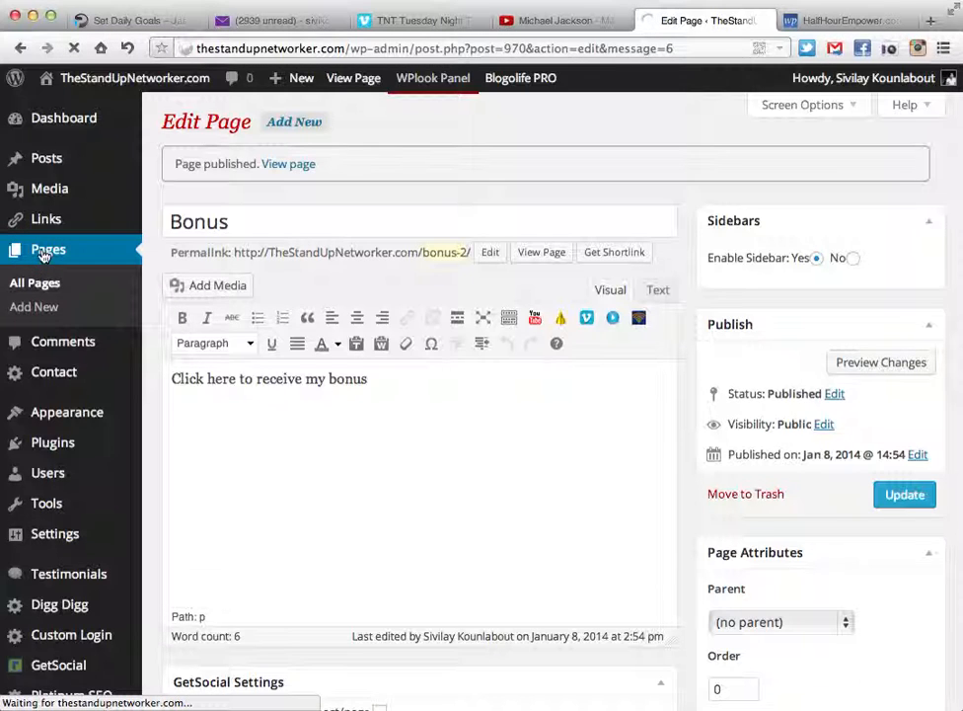
{"action": "left_click", "coordinate": [34, 282]}
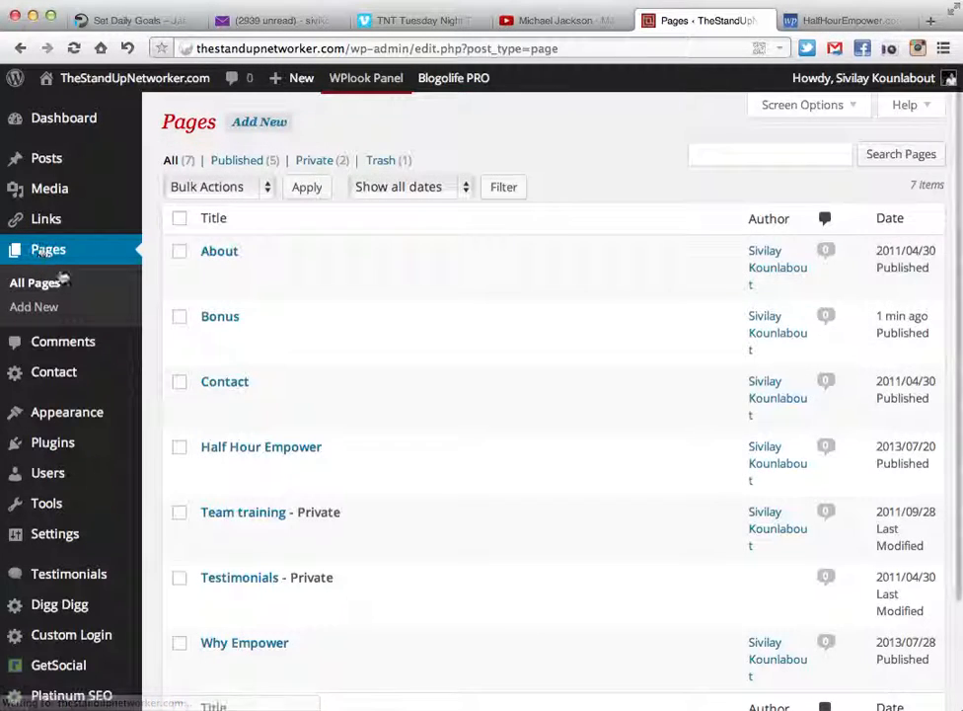
{"action": "scroll", "scroll_direction": "down", "scroll_amount": 3}
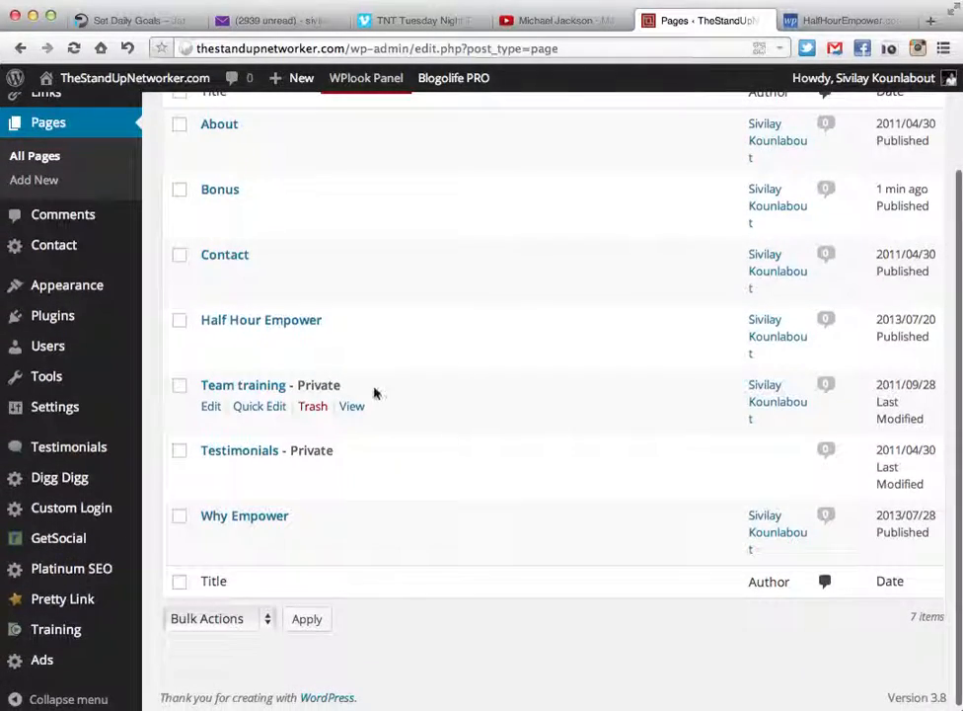
{"action": "scroll", "scroll_direction": "up", "scroll_amount": 3}
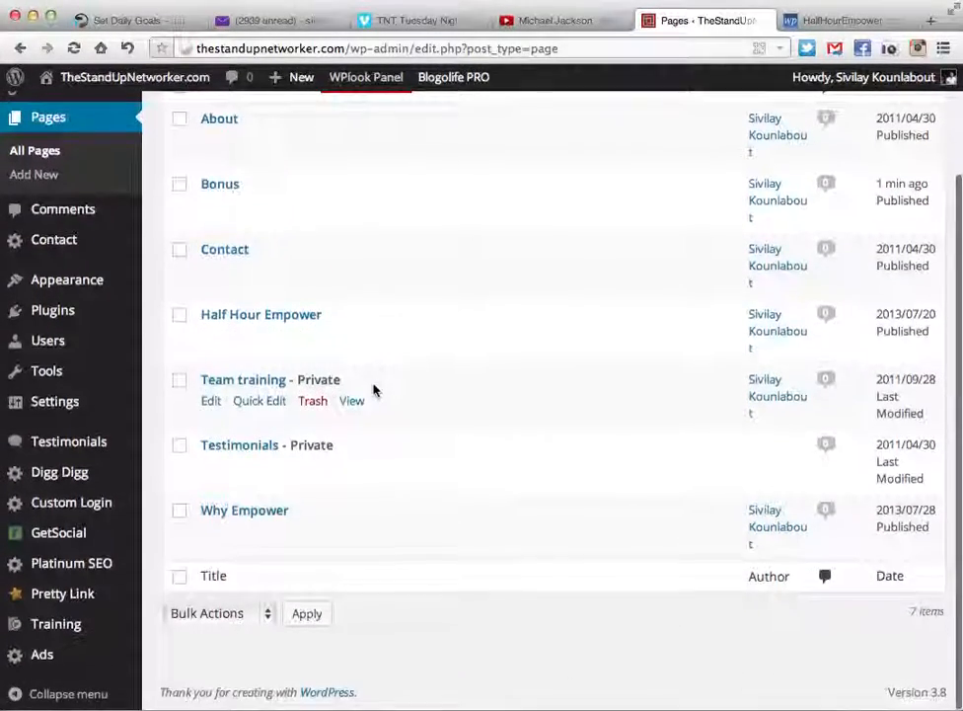
{"action": "scroll", "scroll_direction": "up", "scroll_amount": 3}
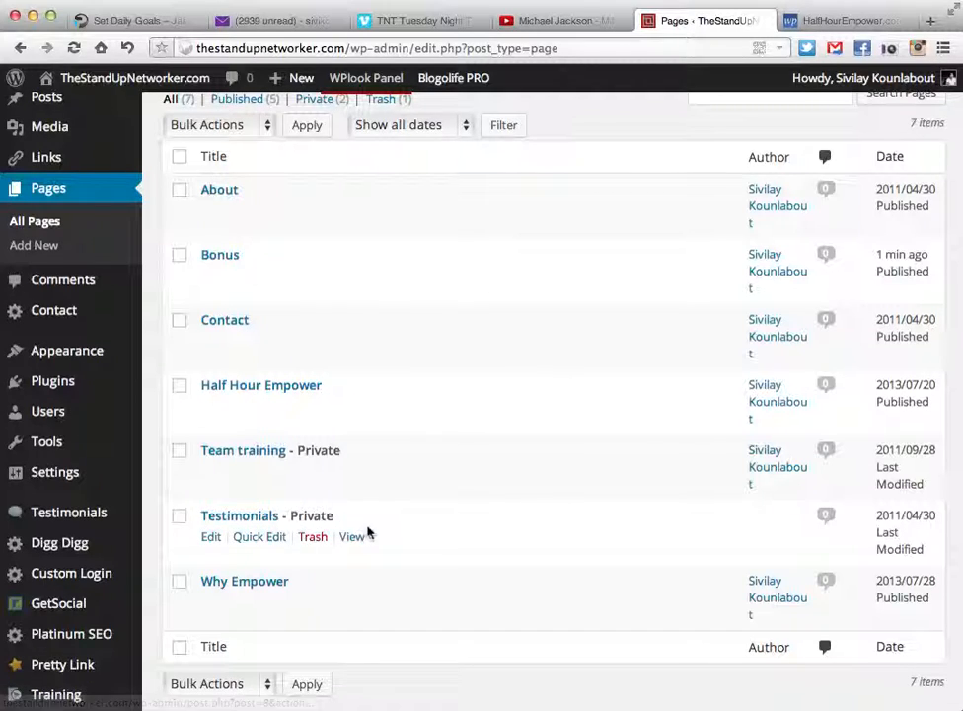
{"action": "scroll", "scroll_direction": "up", "scroll_amount": 3}
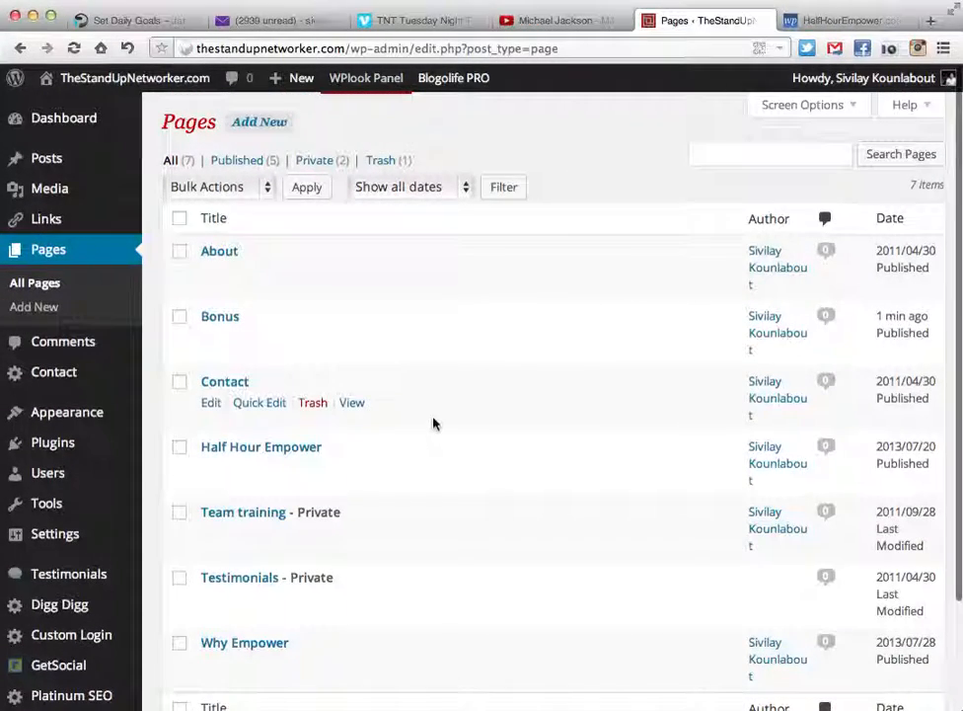
{"action": "mouse_move", "coordinate": [343, 380]}
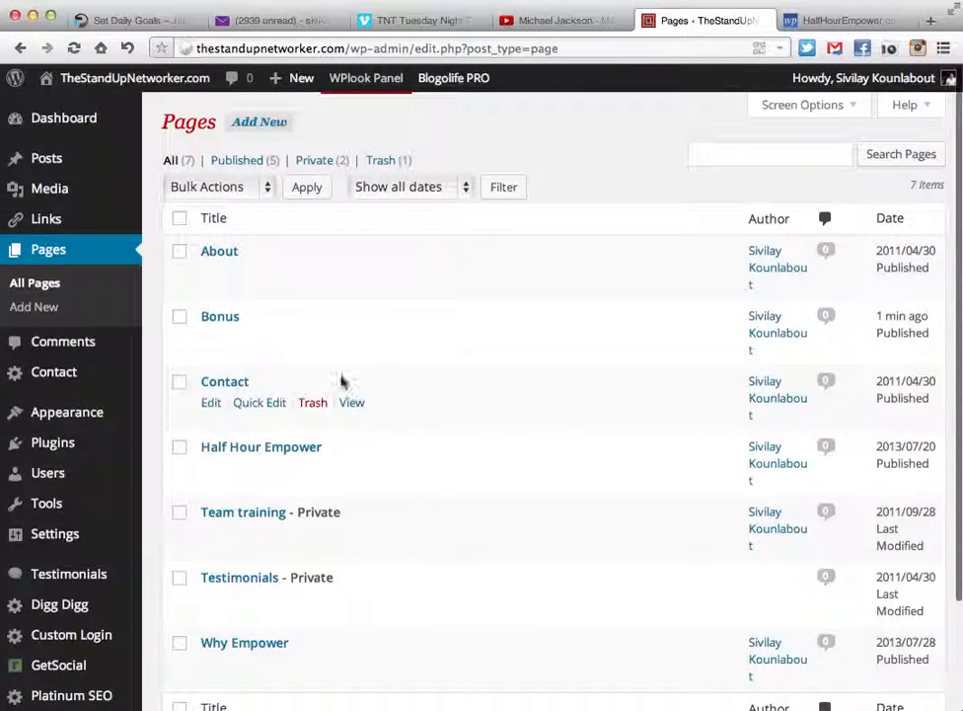
{"action": "mouse_move", "coordinate": [237, 272]}
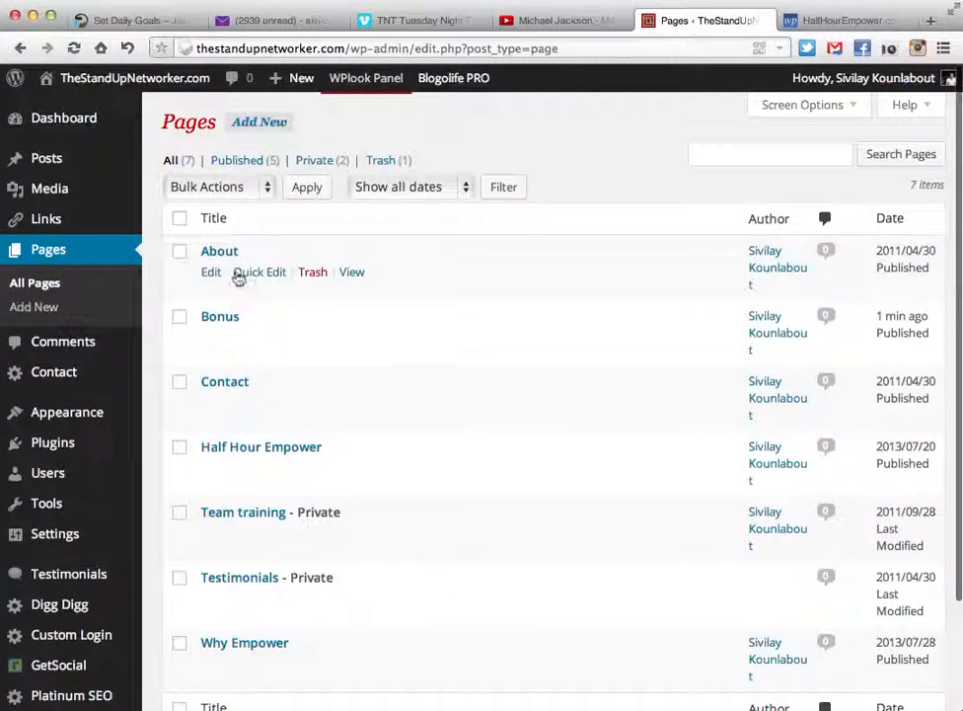
{"action": "scroll", "scroll_direction": "down", "scroll_amount": 3}
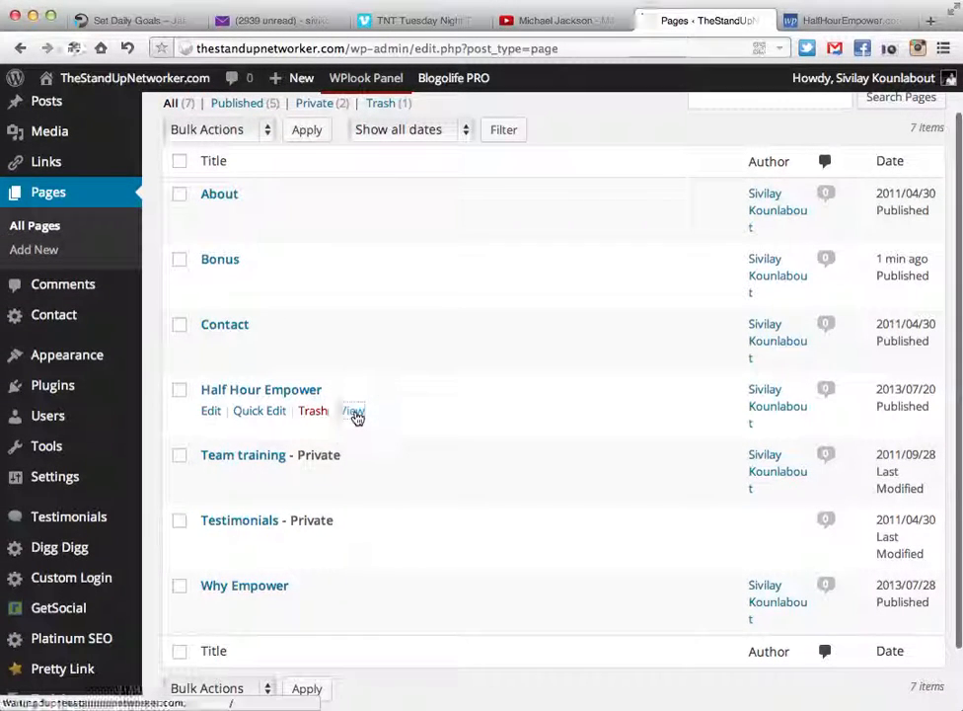
{"action": "left_click", "coordinate": [352, 410]}
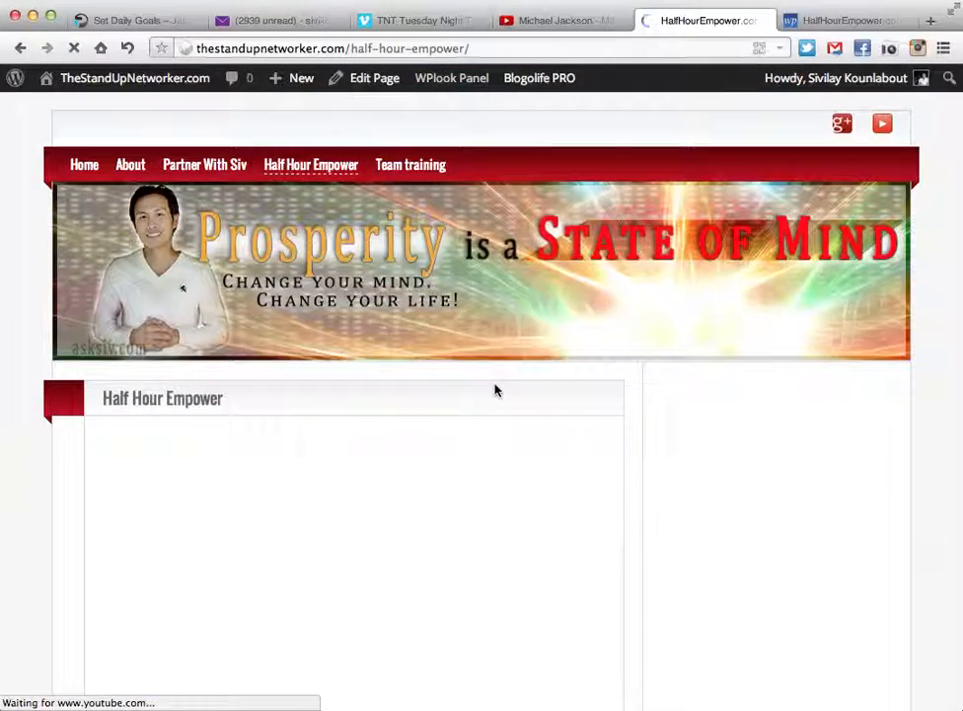
{"action": "scroll", "scroll_direction": "down", "scroll_amount": 3}
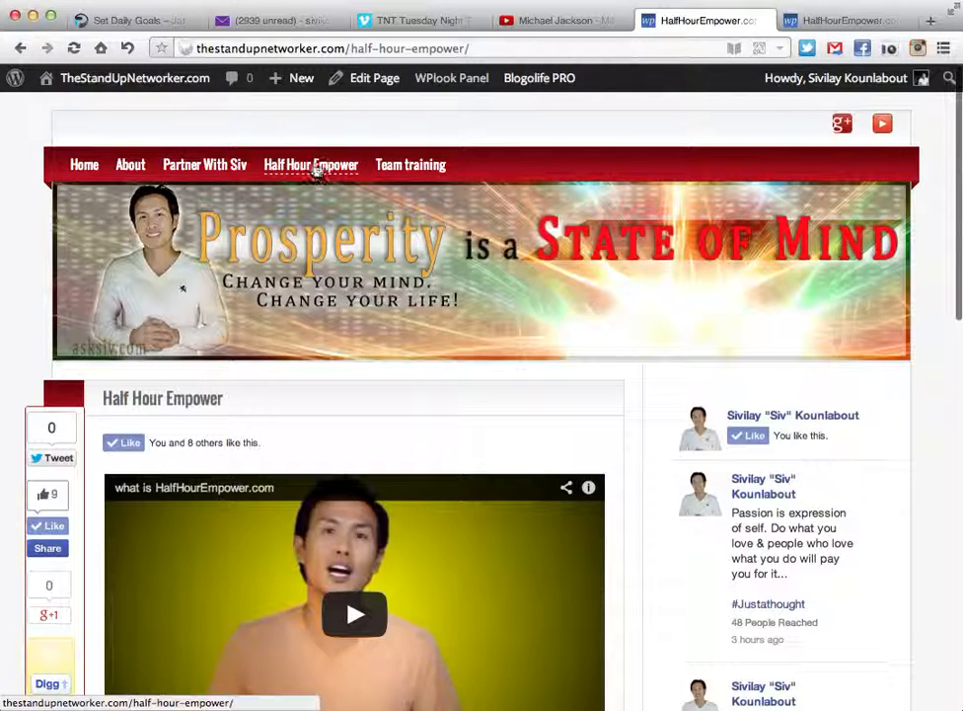
{"action": "left_click", "coordinate": [15, 78]}
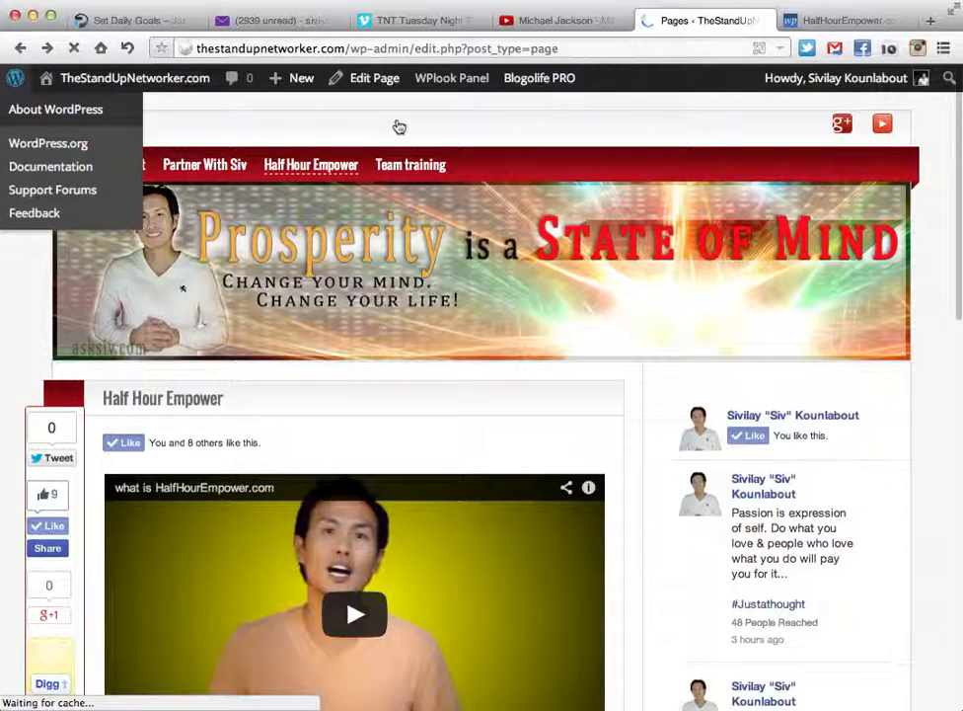
{"action": "mouse_move", "coordinate": [395, 160]}
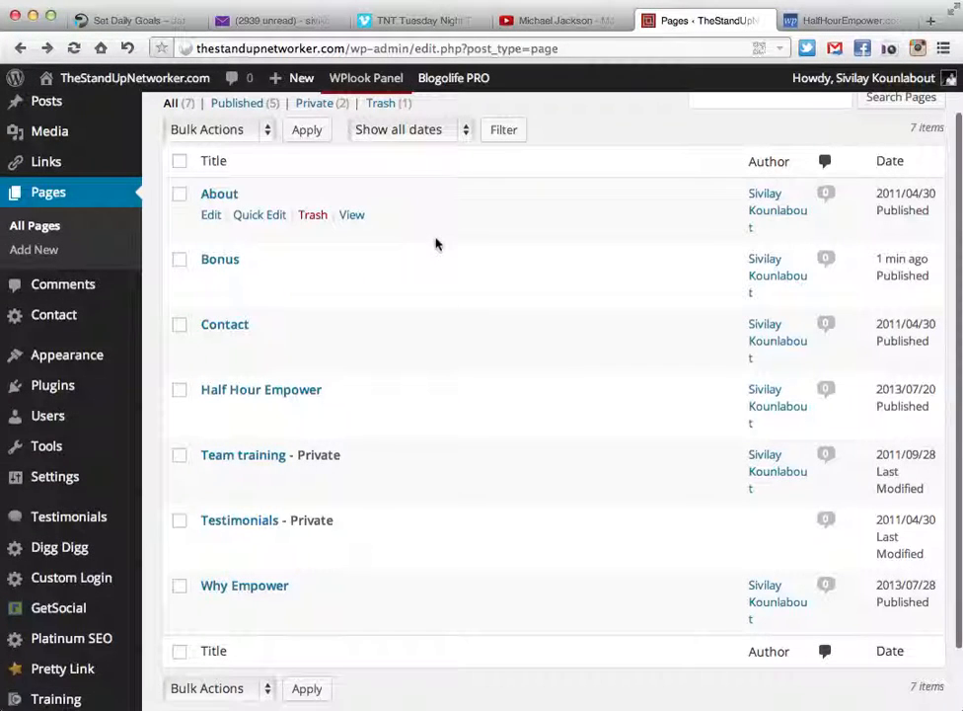
{"action": "mouse_move", "coordinate": [414, 240]}
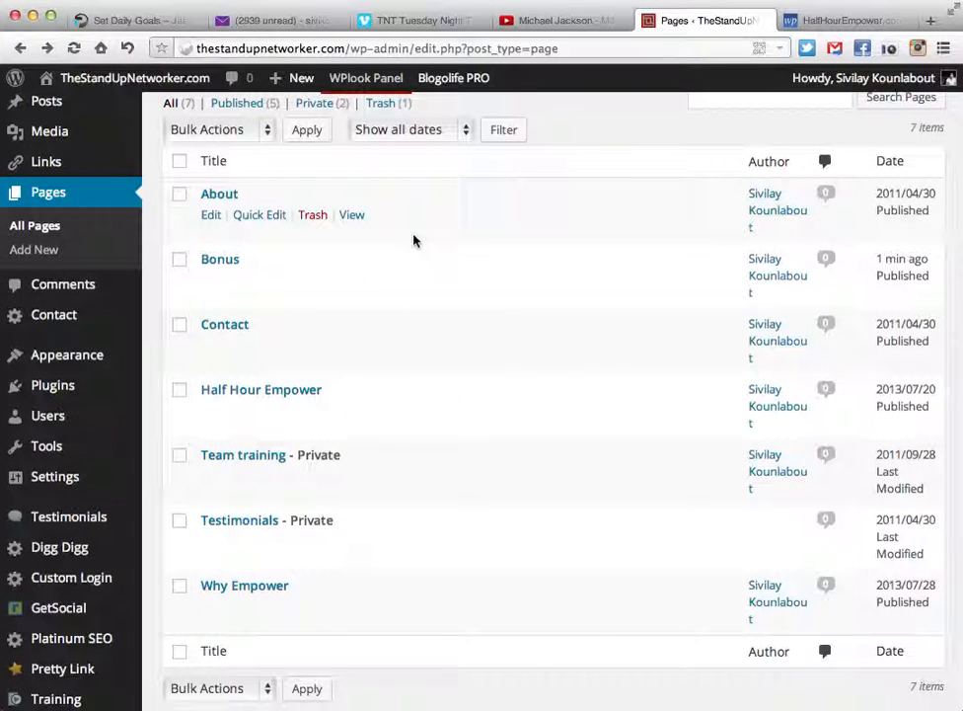
{"action": "mouse_move", "coordinate": [94, 234]}
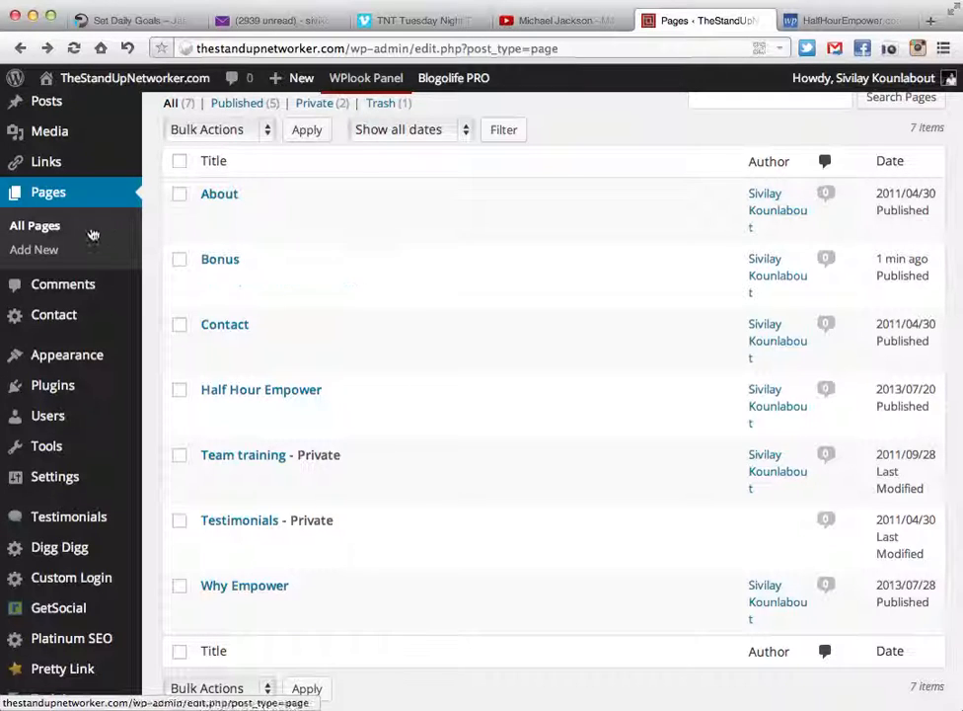
{"action": "mouse_move", "coordinate": [219, 193]}
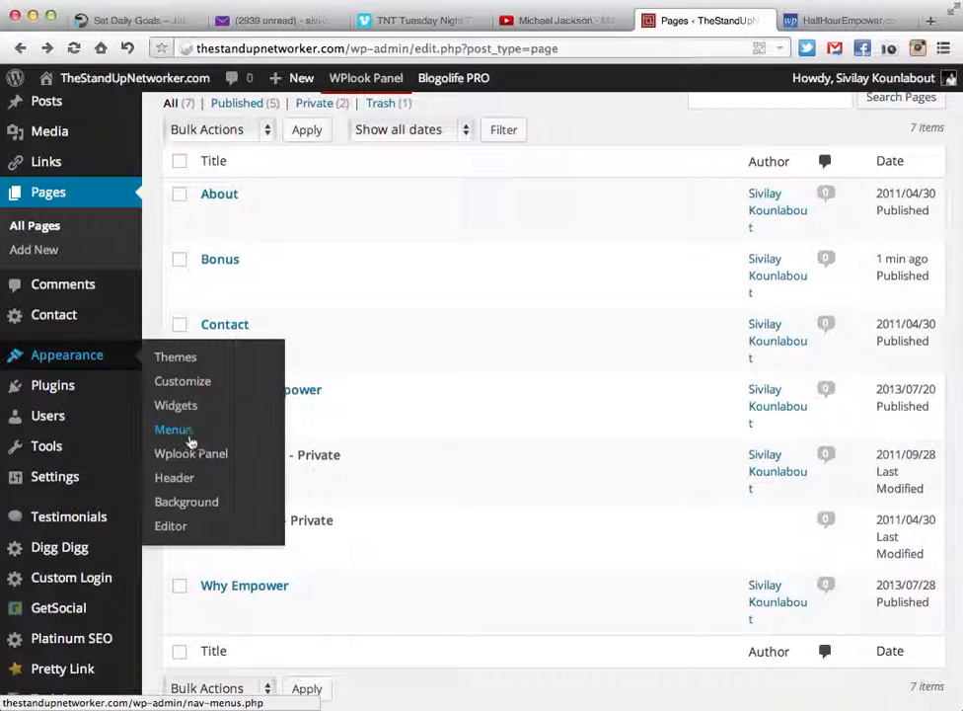
Add Bonus from Most Recent pages to the menu, then glance at the live site
{"action": "left_click", "coordinate": [173, 428]}
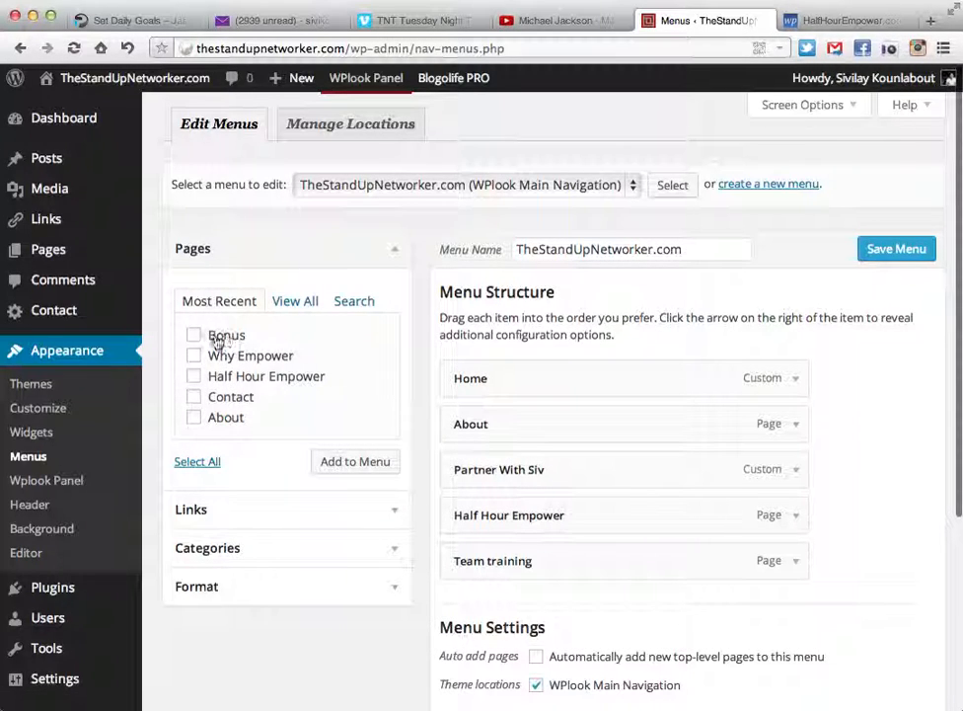
{"action": "left_click", "coordinate": [195, 334]}
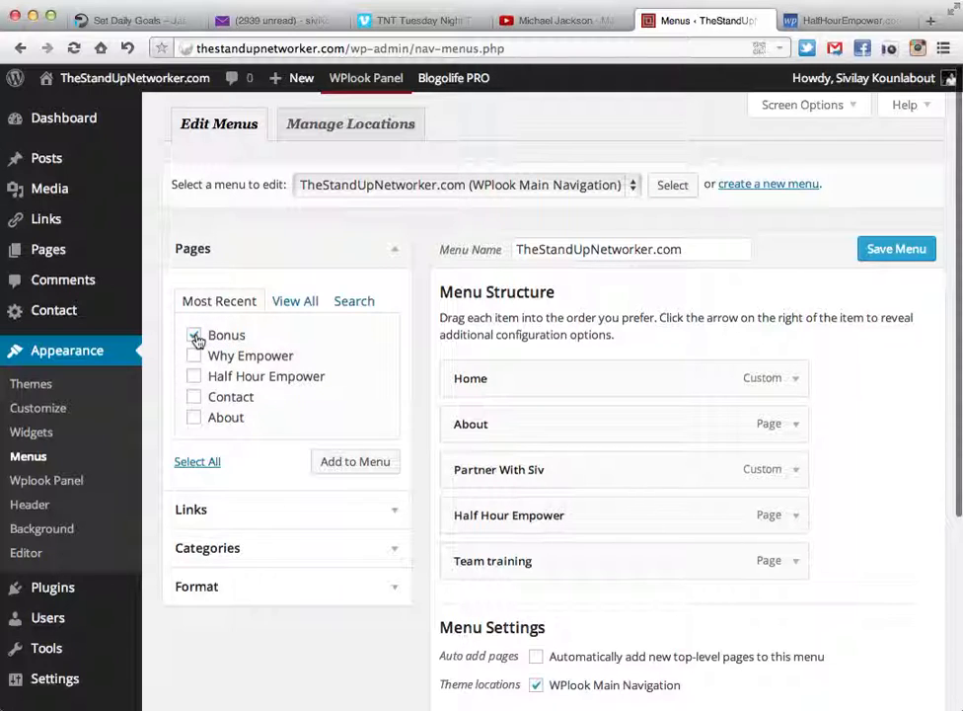
{"action": "left_click", "coordinate": [193, 335]}
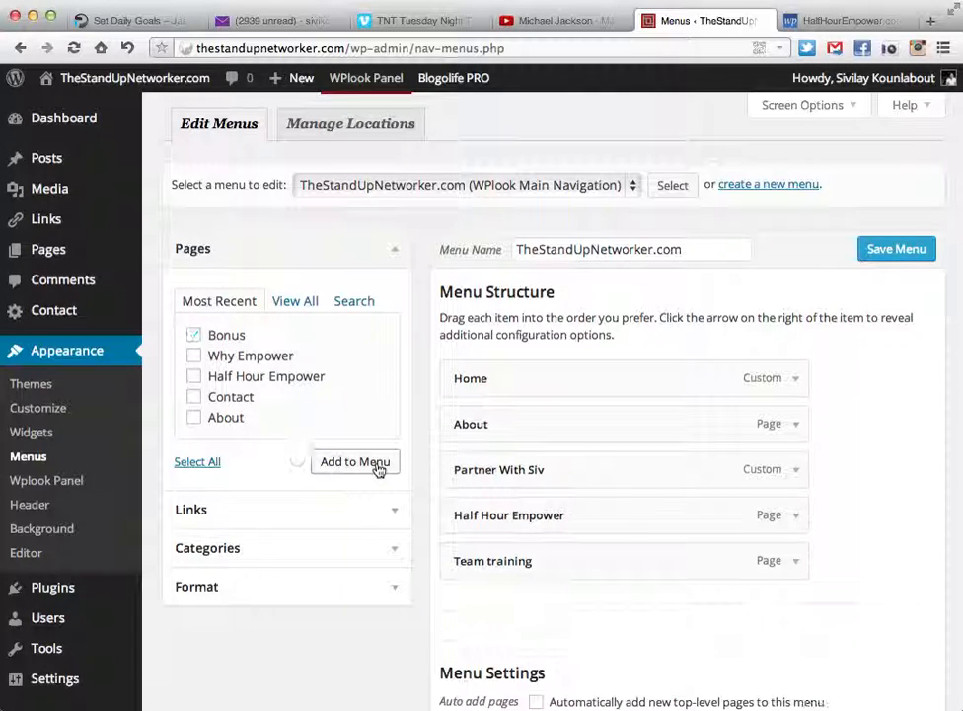
{"action": "left_click", "coordinate": [354, 461]}
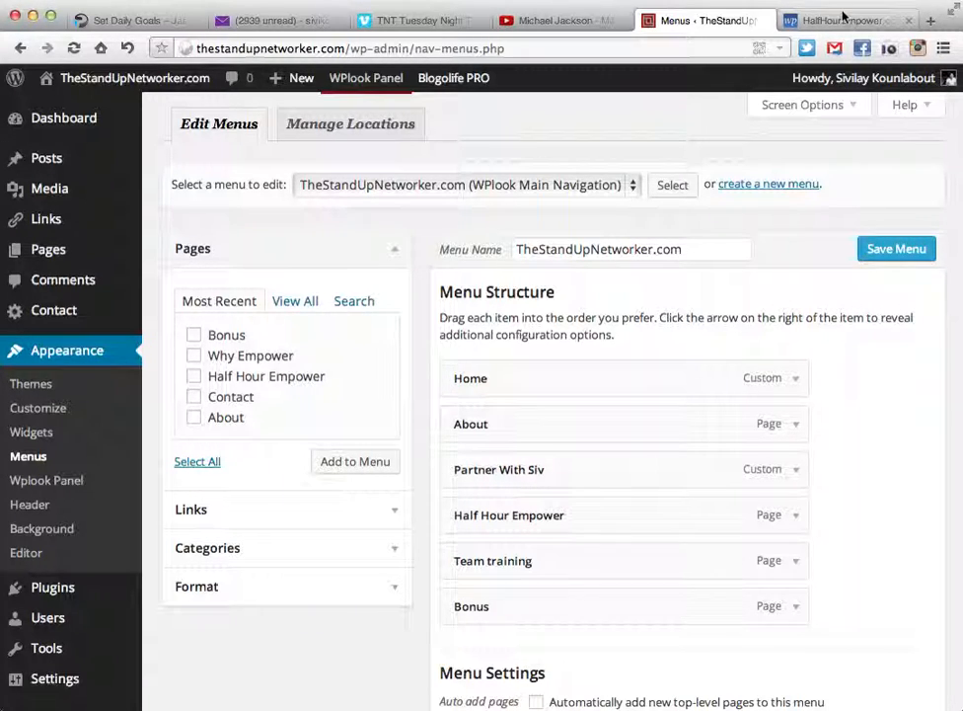
{"action": "left_click", "coordinate": [842, 20]}
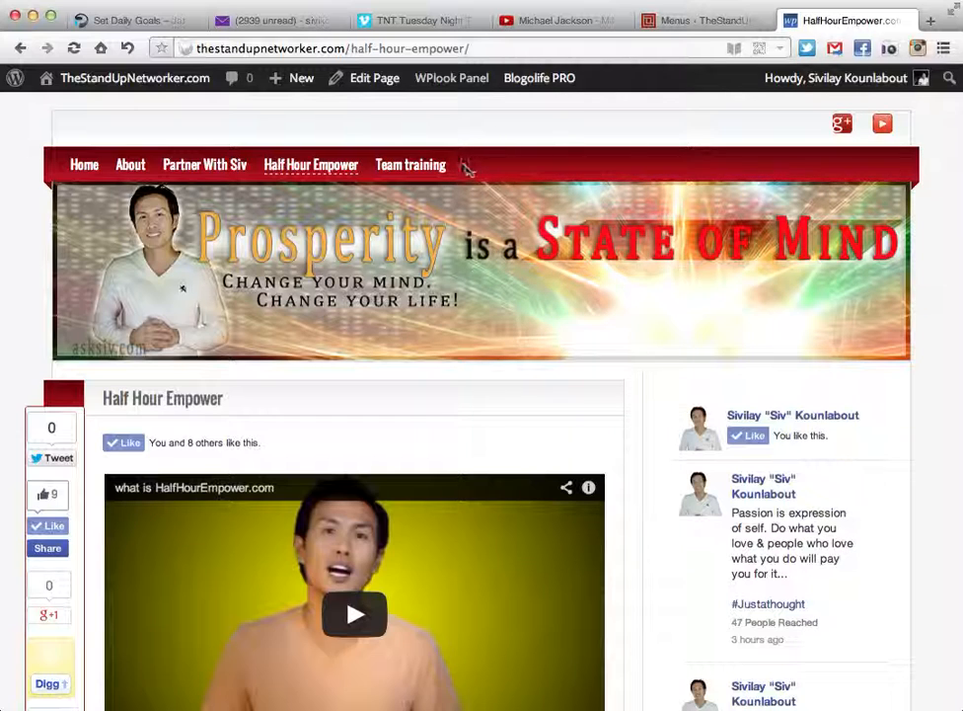
{"action": "left_click", "coordinate": [705, 20]}
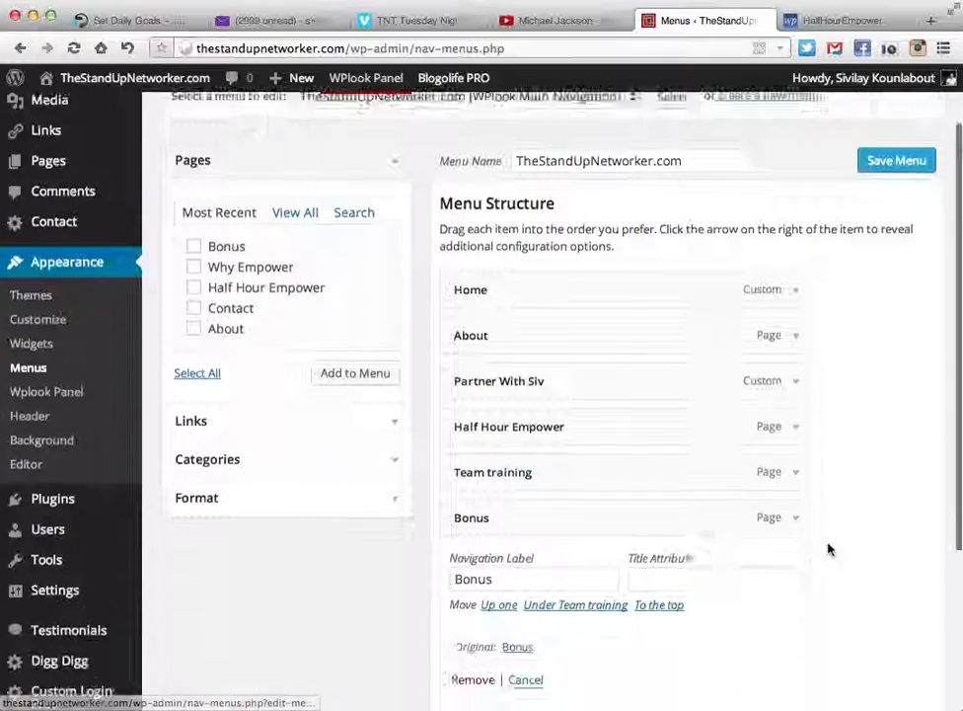
Remove the Bonus item, leaving five menu items ending with Team training
{"action": "scroll", "scroll_direction": "down", "scroll_amount": 3}
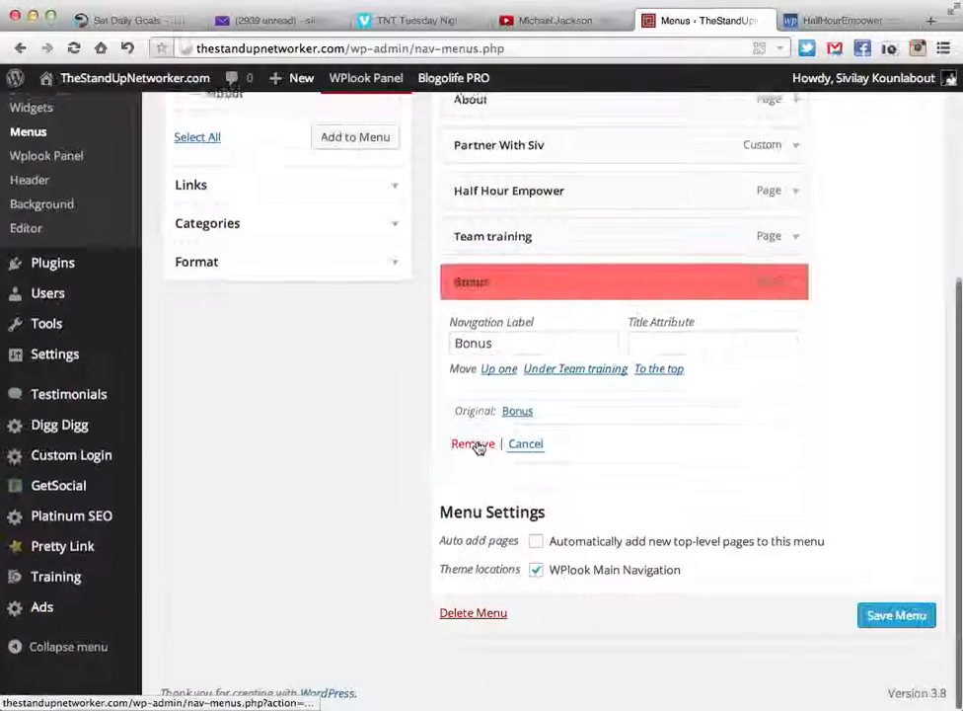
{"action": "left_click", "coordinate": [472, 443]}
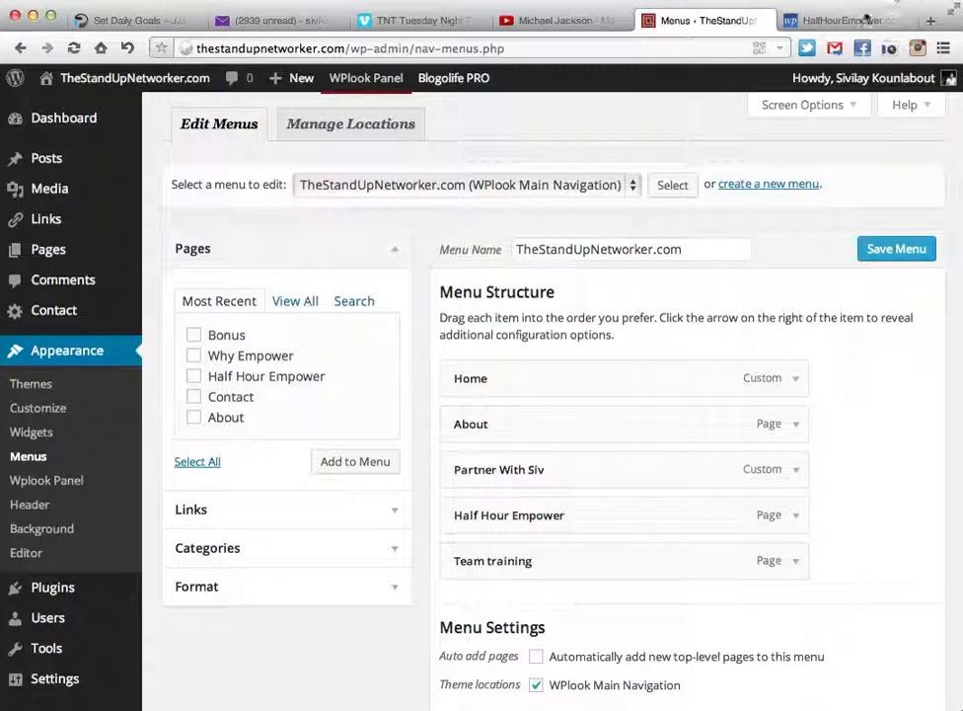
Switch to the live HalfHourEmpower tab and scroll to check the five-item navigation bar
{"action": "left_click", "coordinate": [844, 19]}
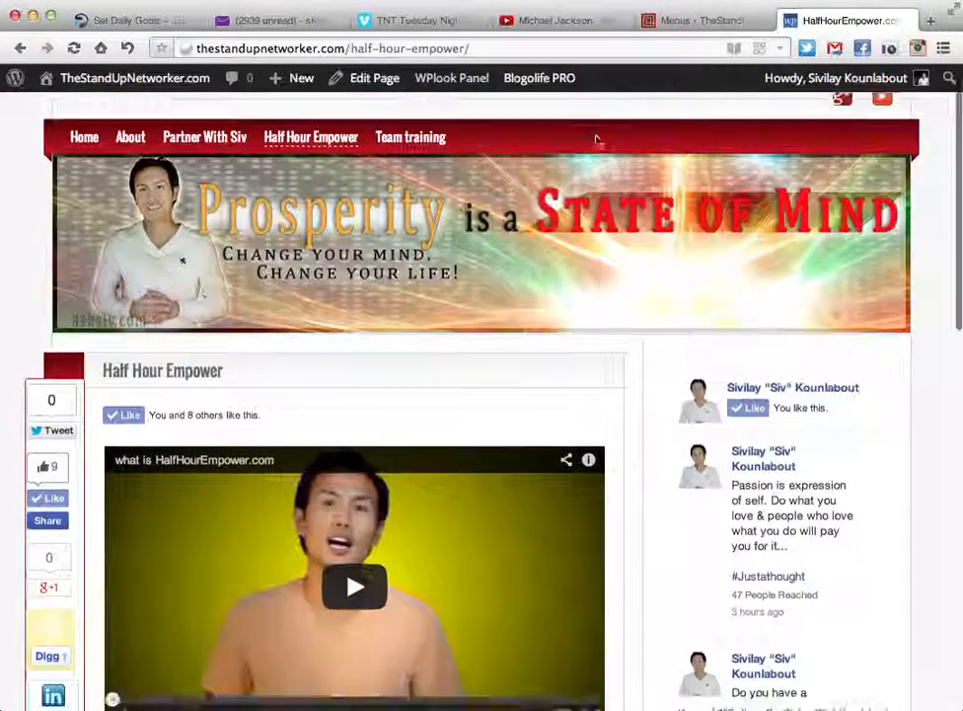
{"action": "scroll", "scroll_direction": "up", "scroll_amount": 3}
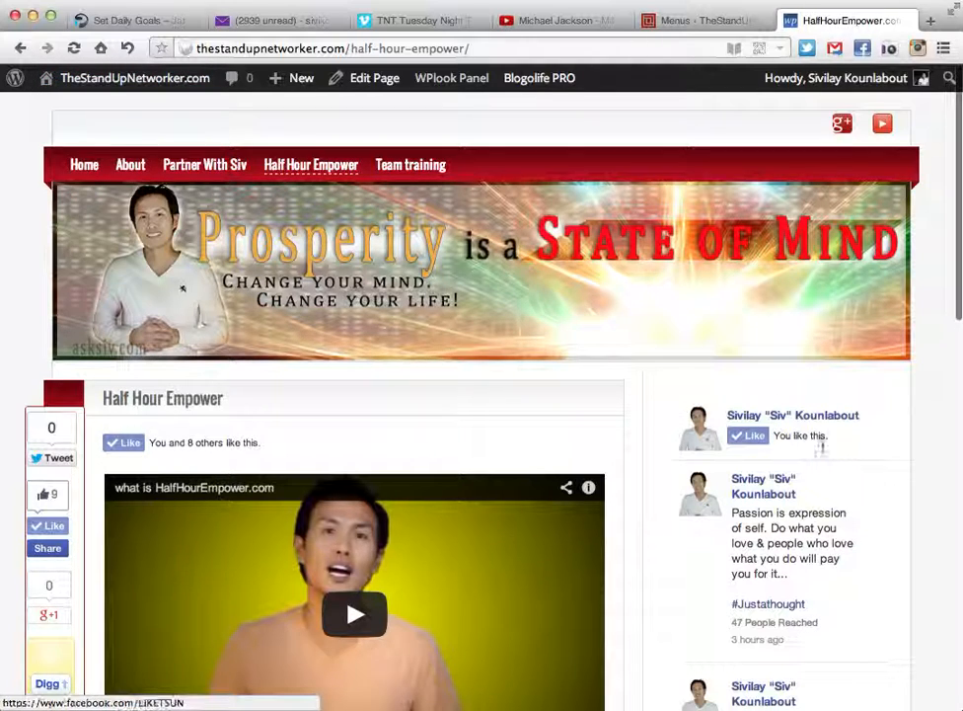
{"action": "scroll", "scroll_direction": "down", "scroll_amount": 3}
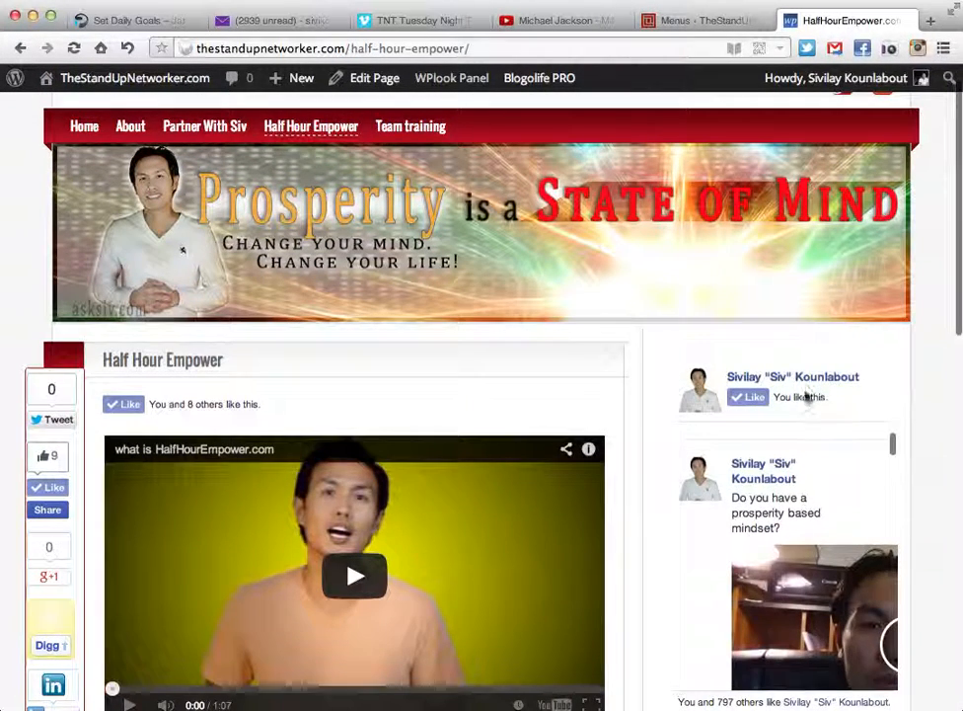